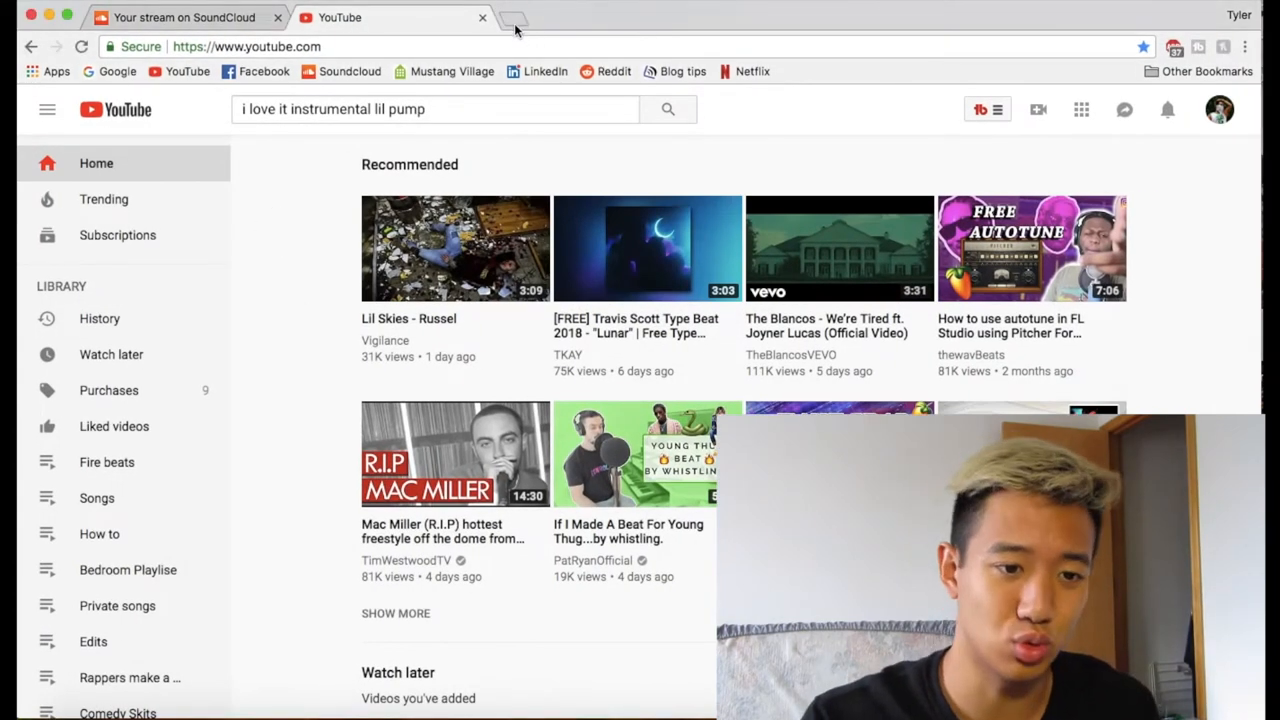
pyautogui.moveTo(513, 18)
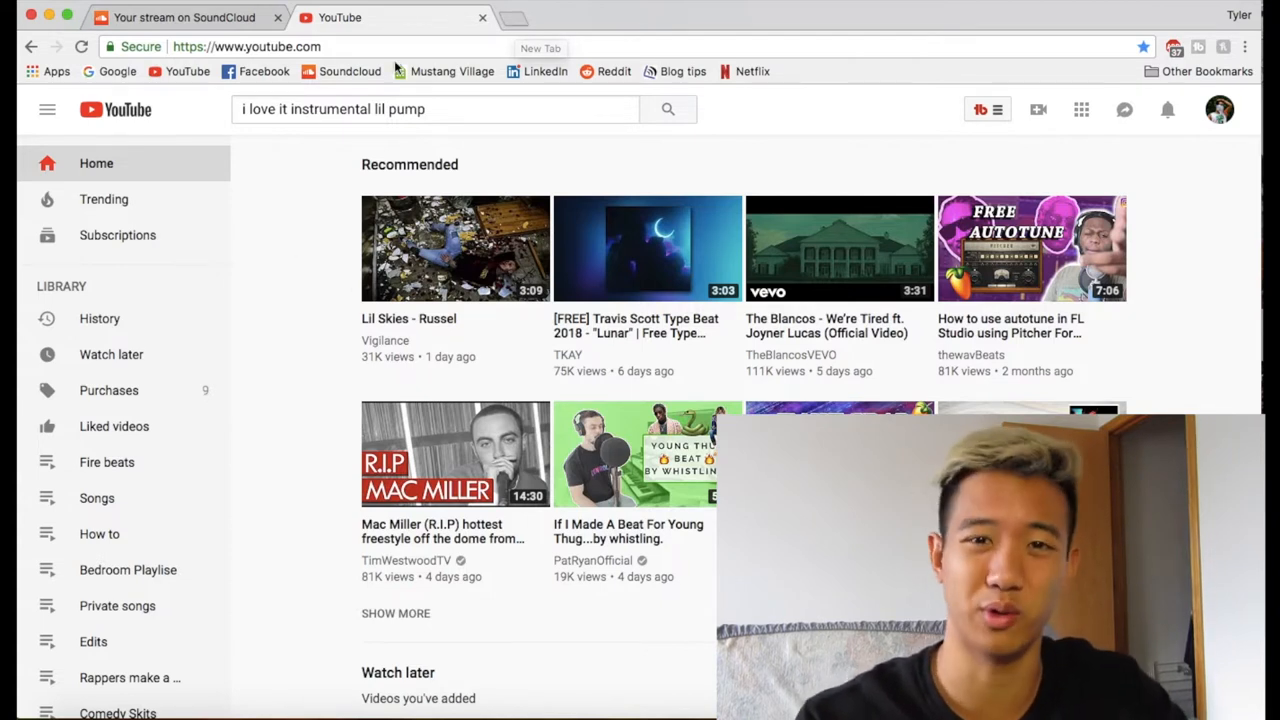
# Step: Open a new blank Chrome tab beside the SoundCloud and YouTube tabs
pyautogui.click(540, 17)
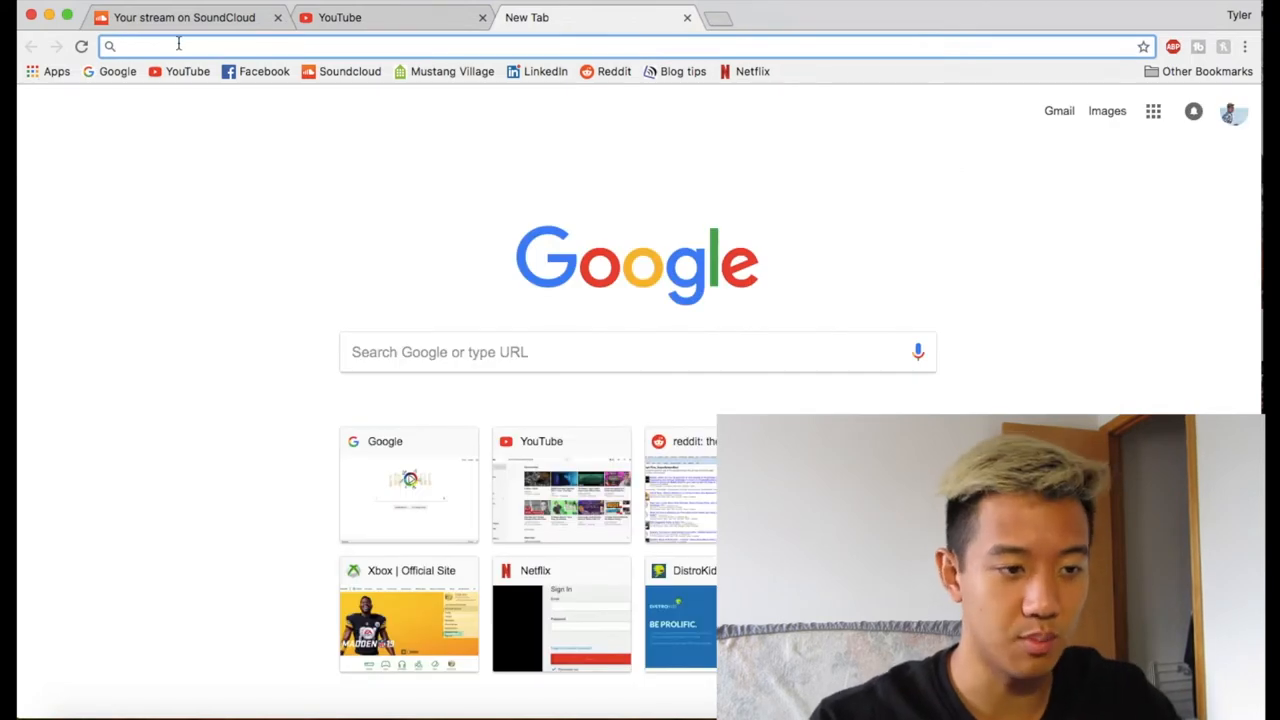
# Step: Go to distrokid.com in the new tab
pyautogui.write('distrokid.com')
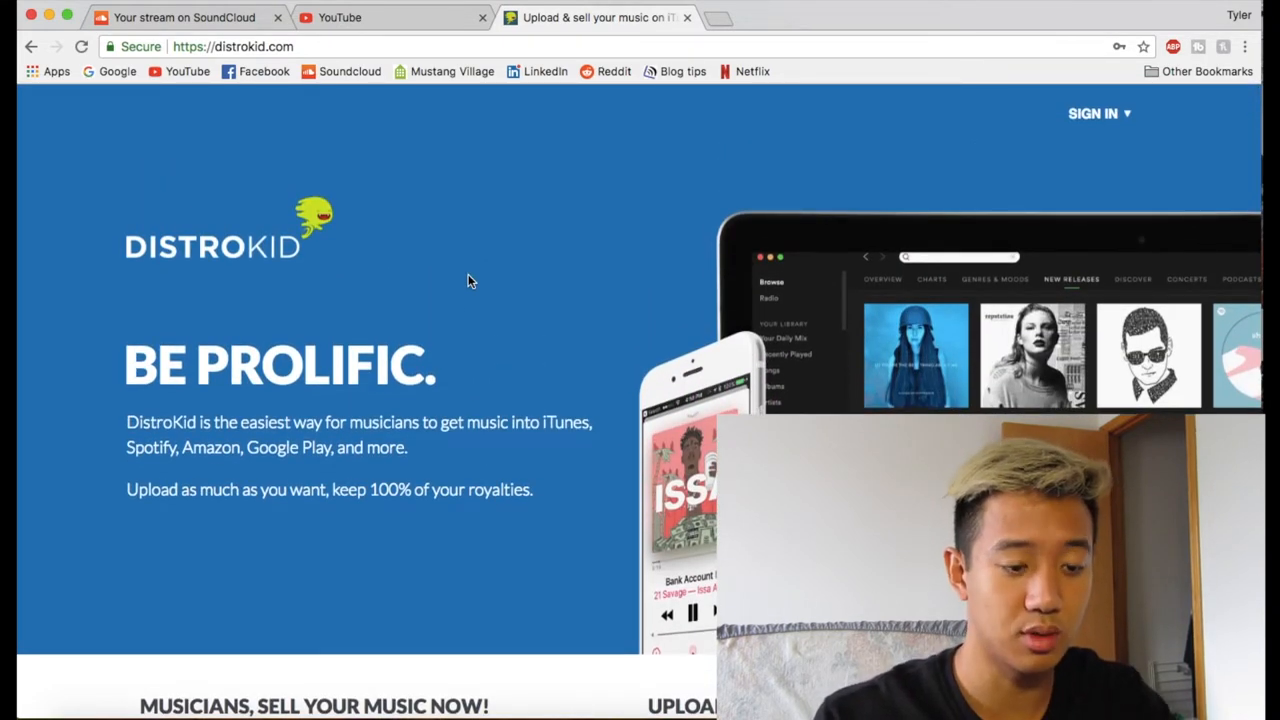
pyautogui.scroll(-3)
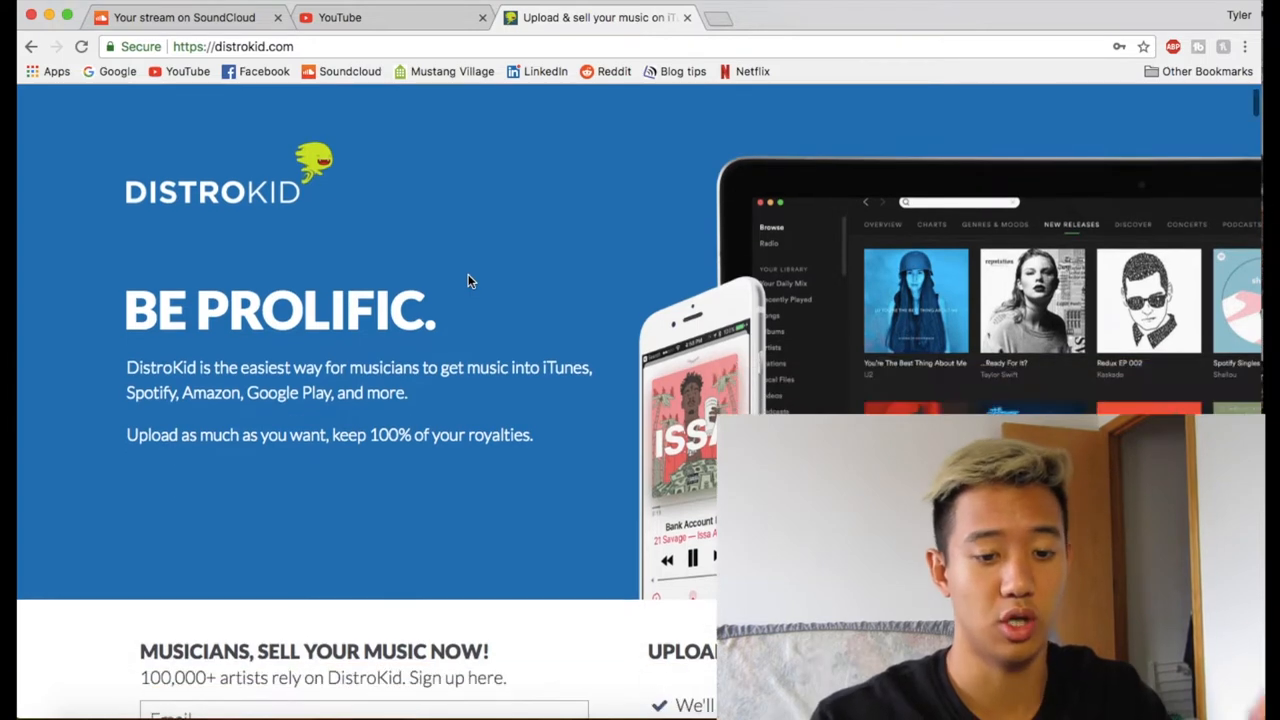
pyautogui.scroll(-3)
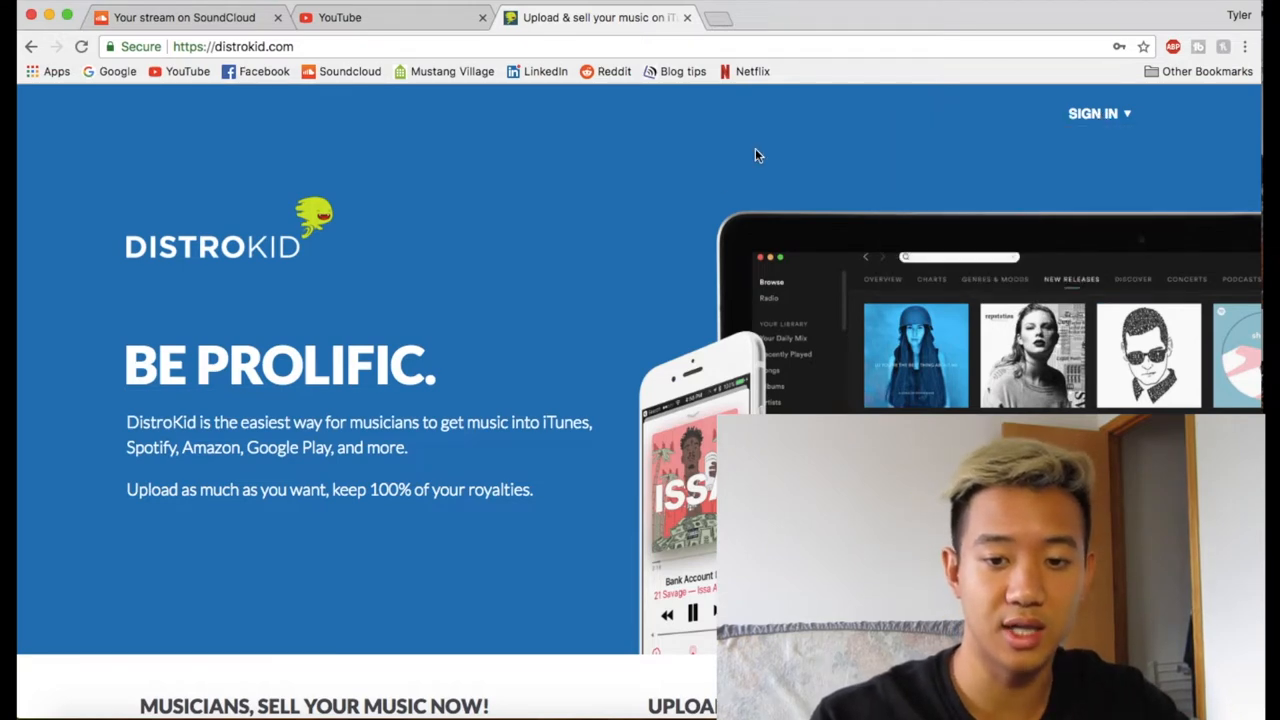
pyautogui.scroll(-3)
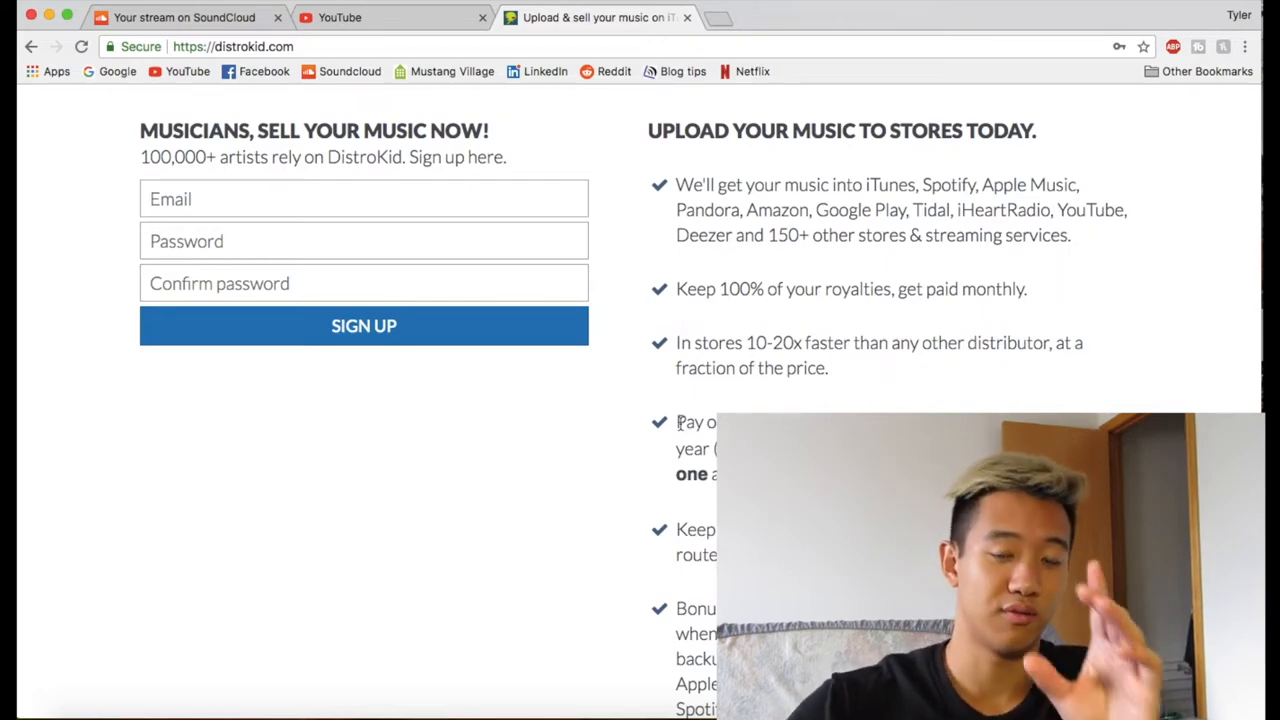
pyautogui.scroll(3)
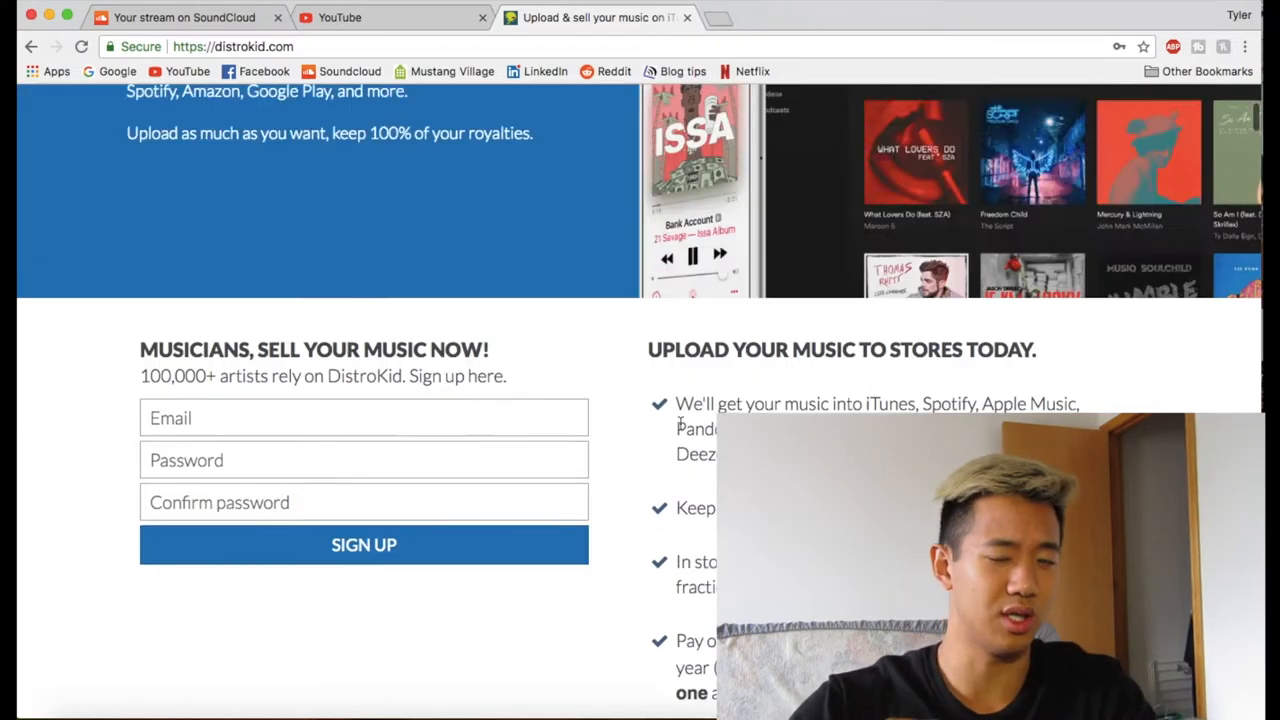
# Step: Sign in to DistroKid with the saved email and password
pyautogui.click(1093, 113)
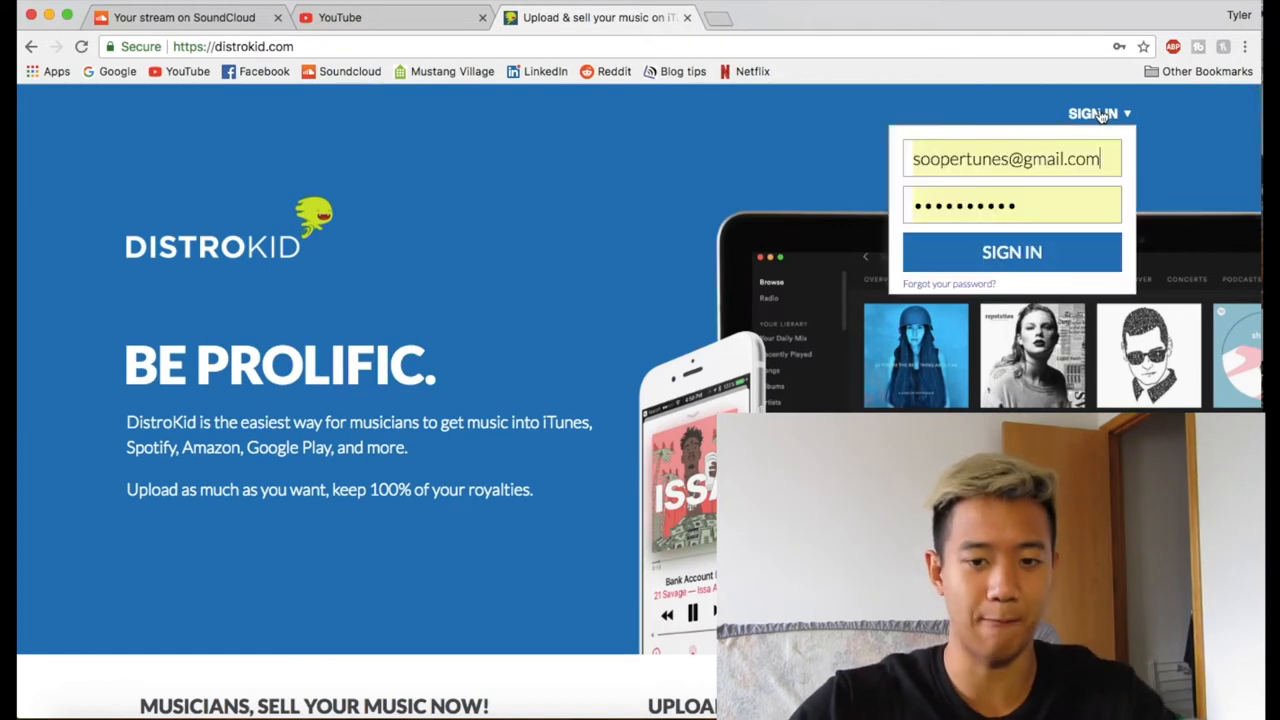
pyautogui.click(1011, 251)
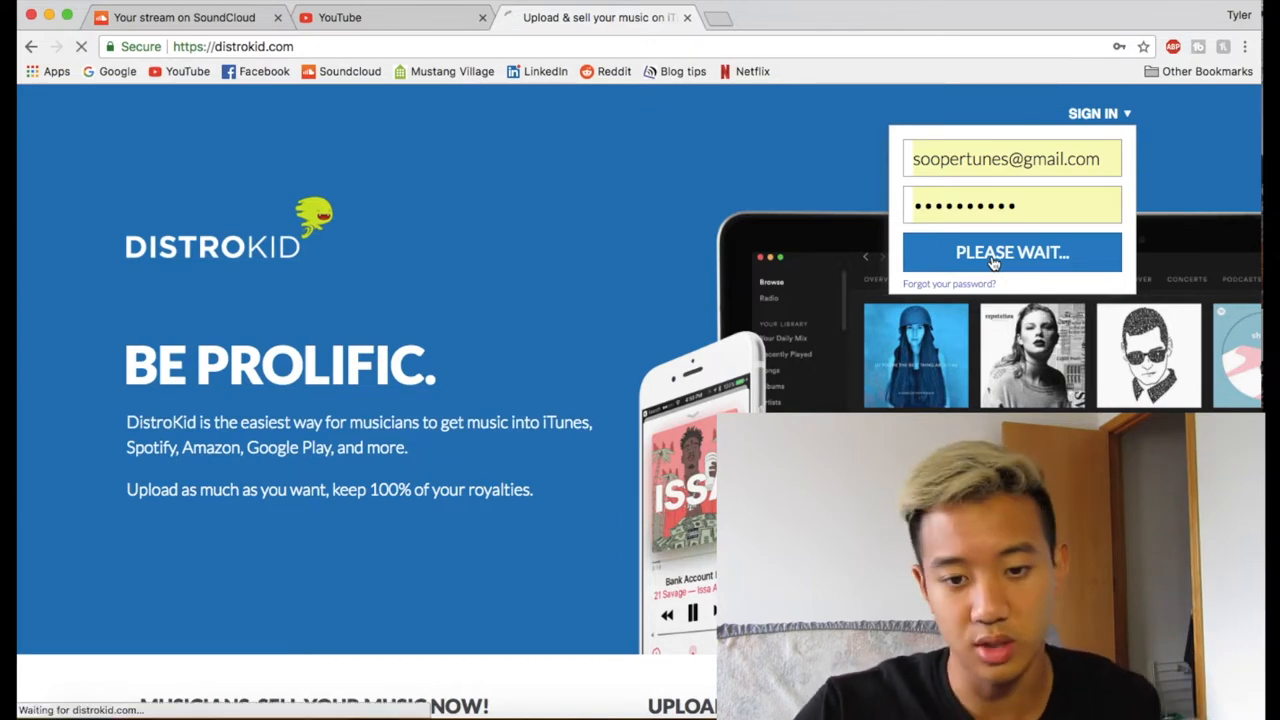
pyautogui.click(1011, 252)
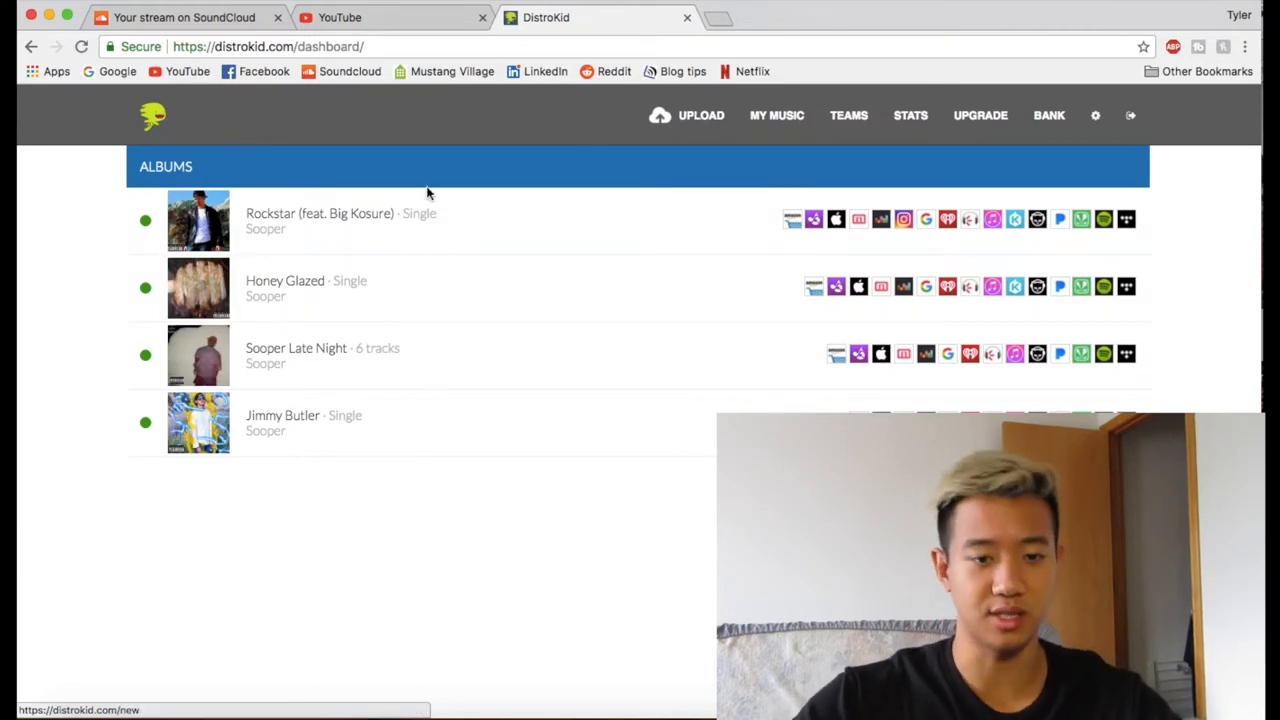
pyautogui.moveTo(413, 360)
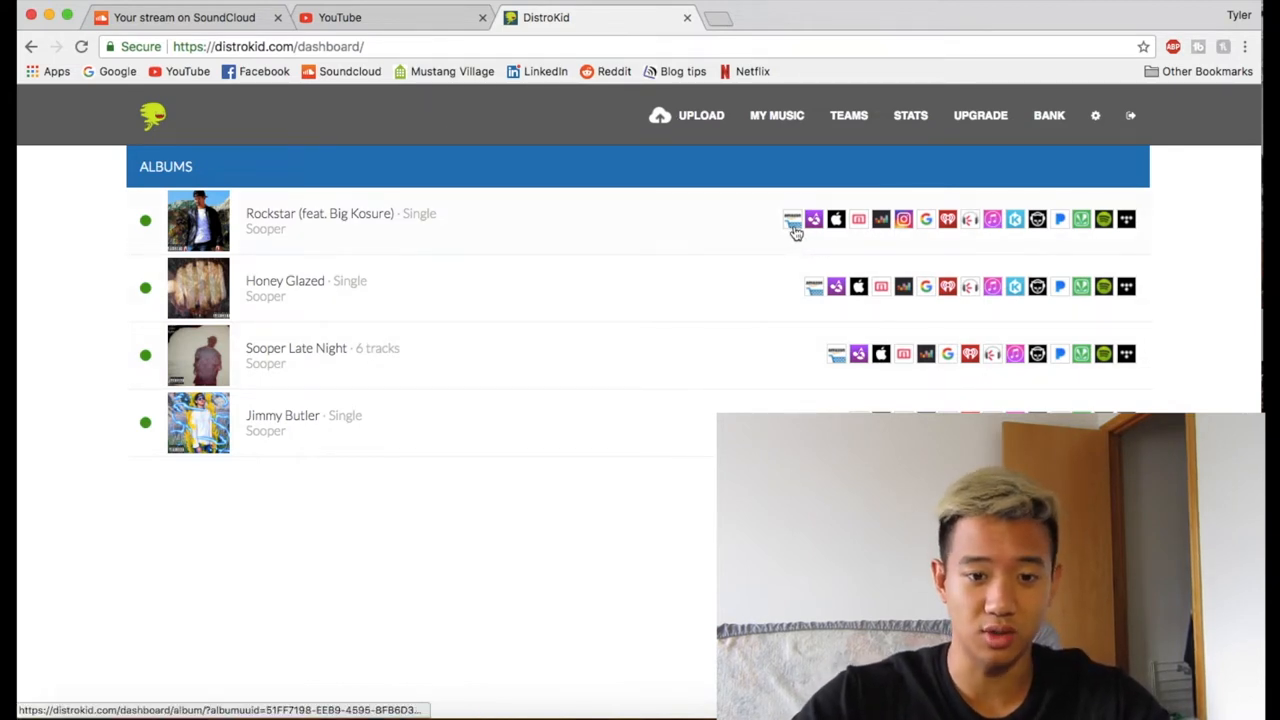
pyautogui.moveTo(793, 219)
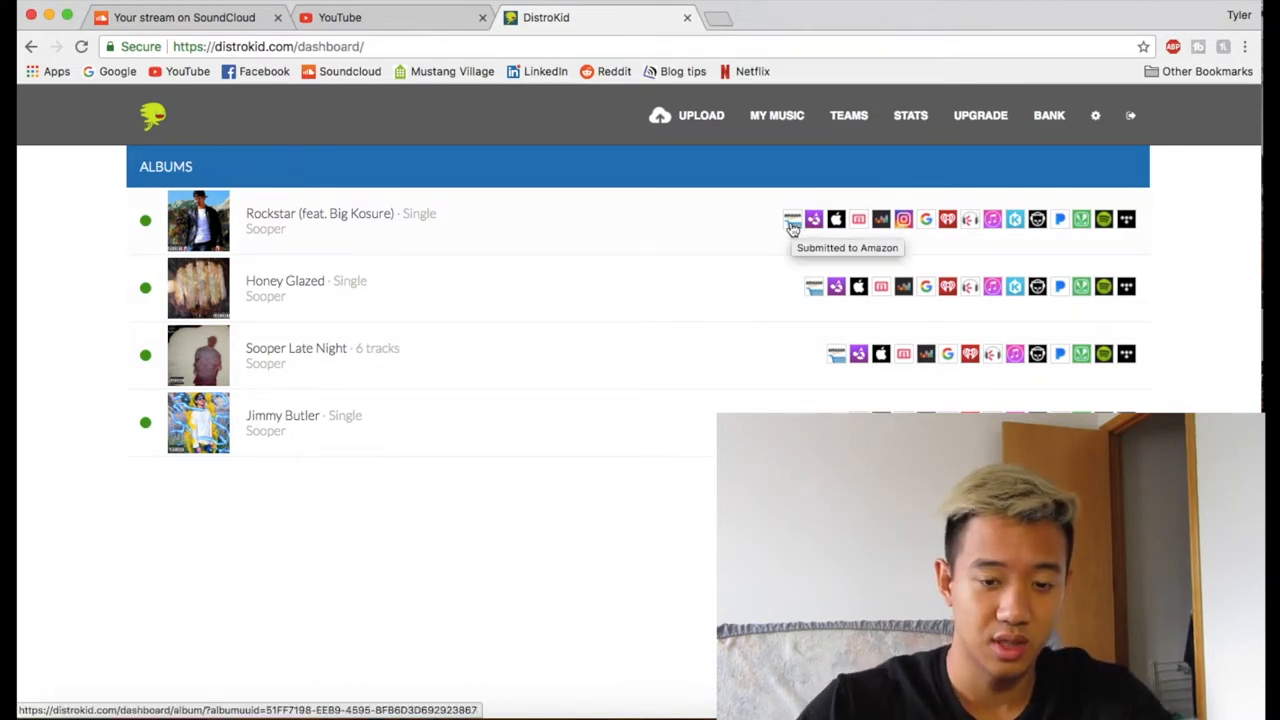
pyautogui.moveTo(814, 219)
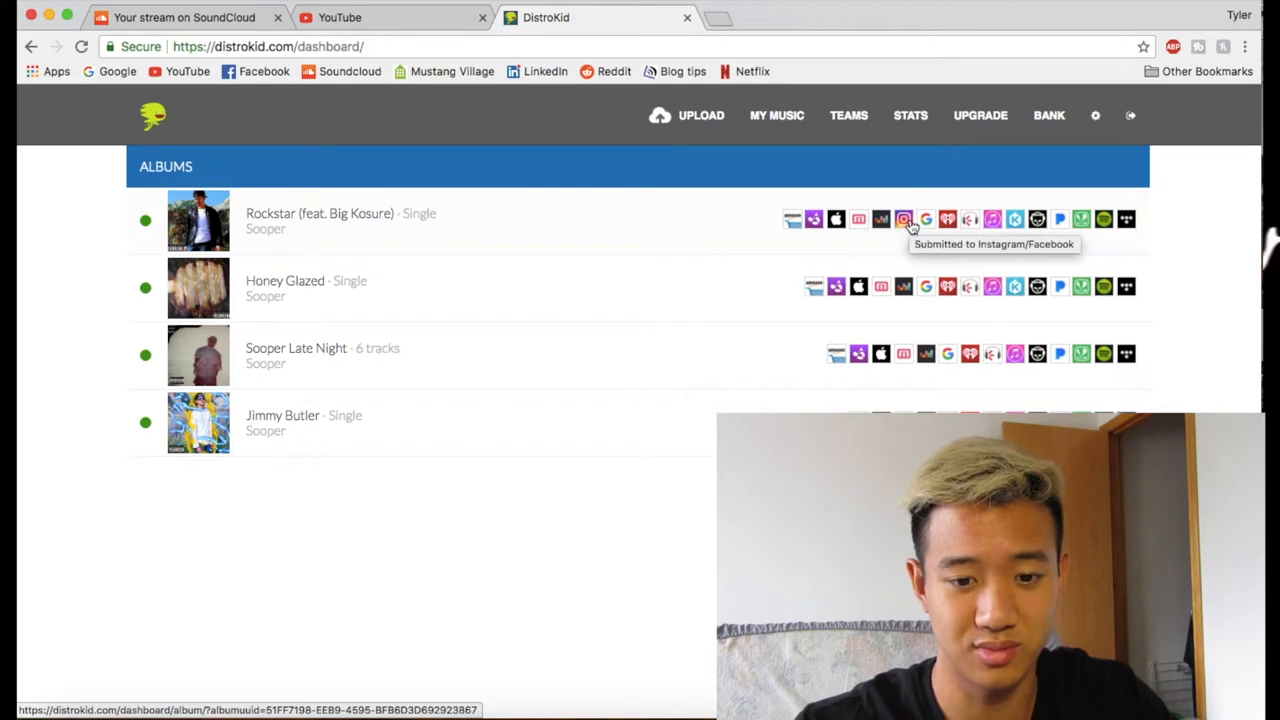
pyautogui.moveTo(1038, 219)
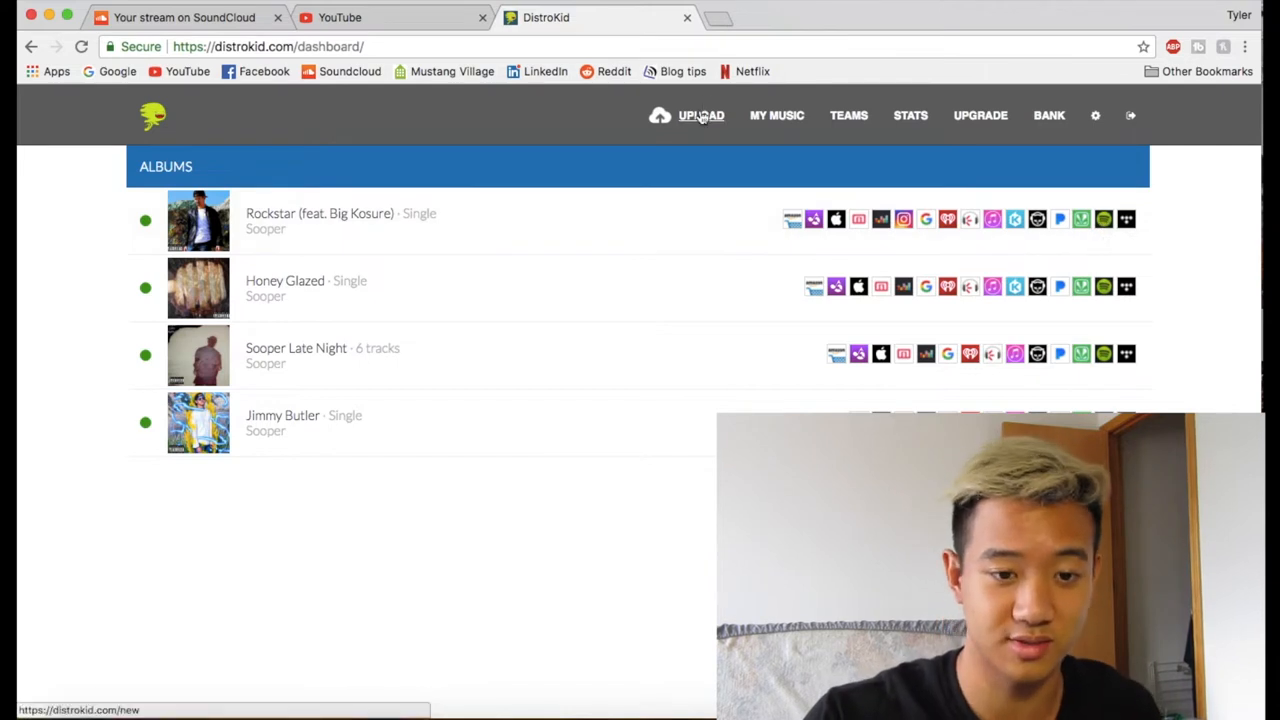
pyautogui.click(701, 115)
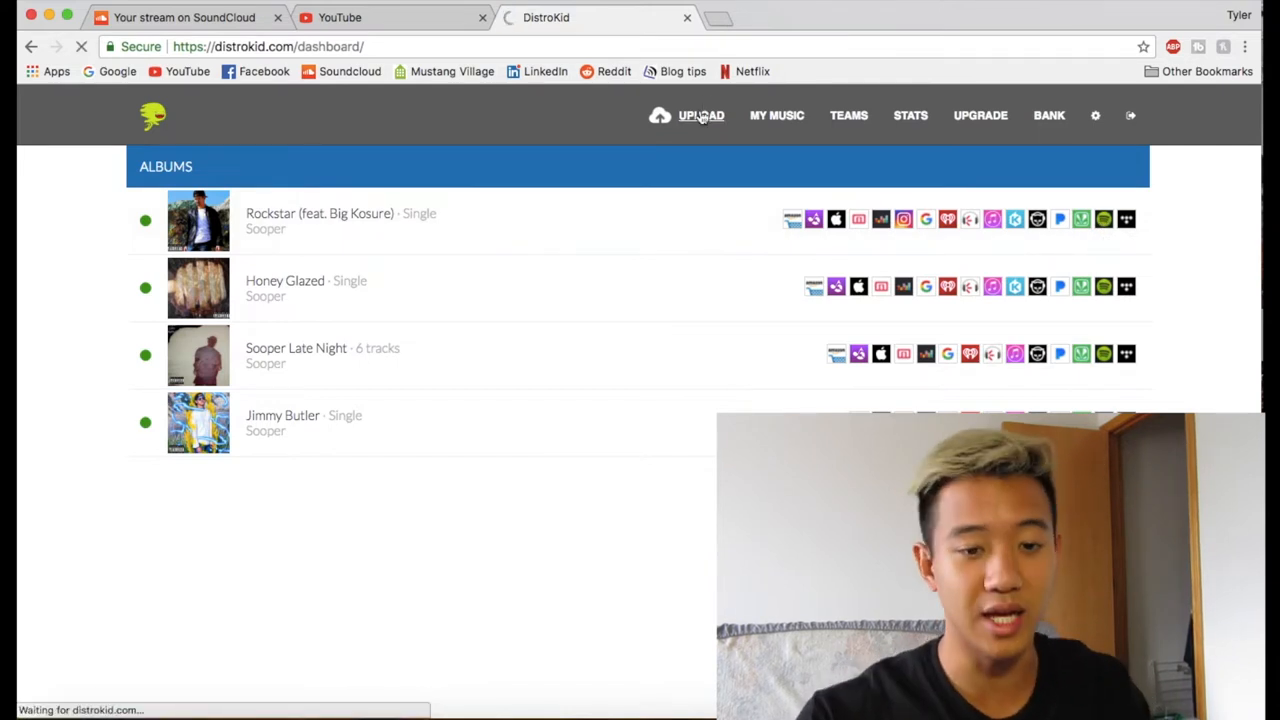
pyautogui.click(701, 115)
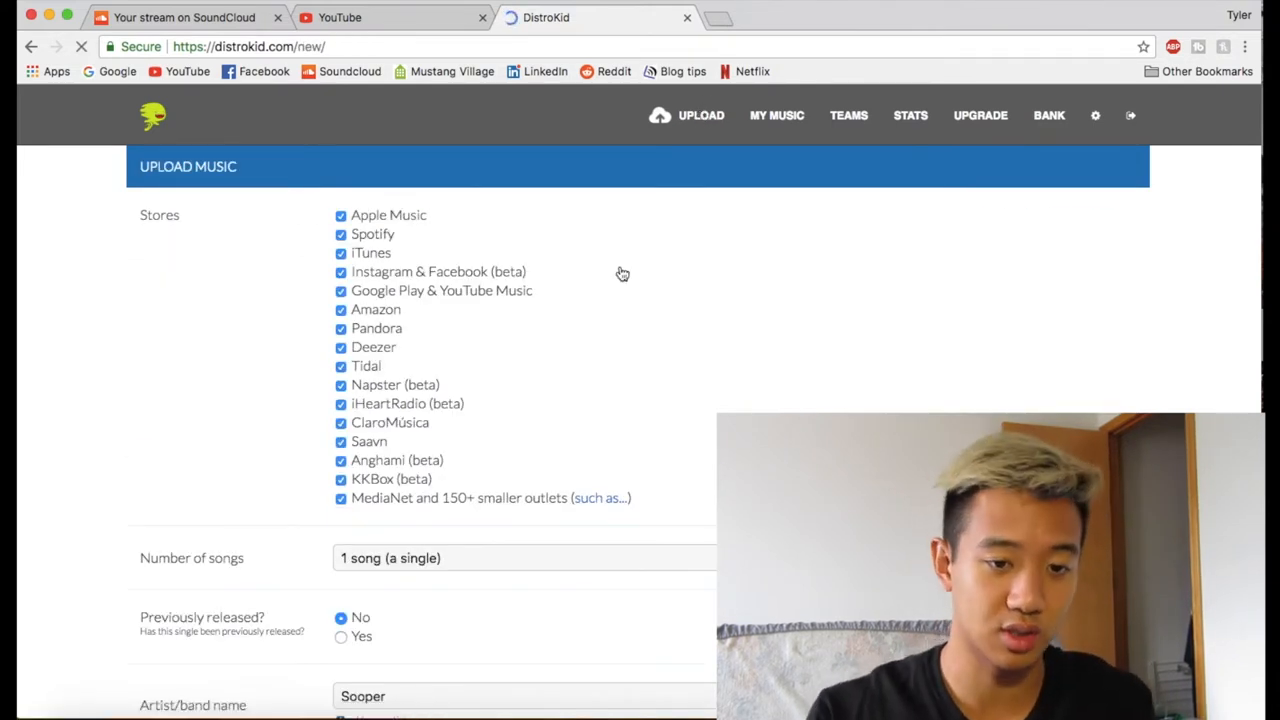
pyautogui.scroll(-3)
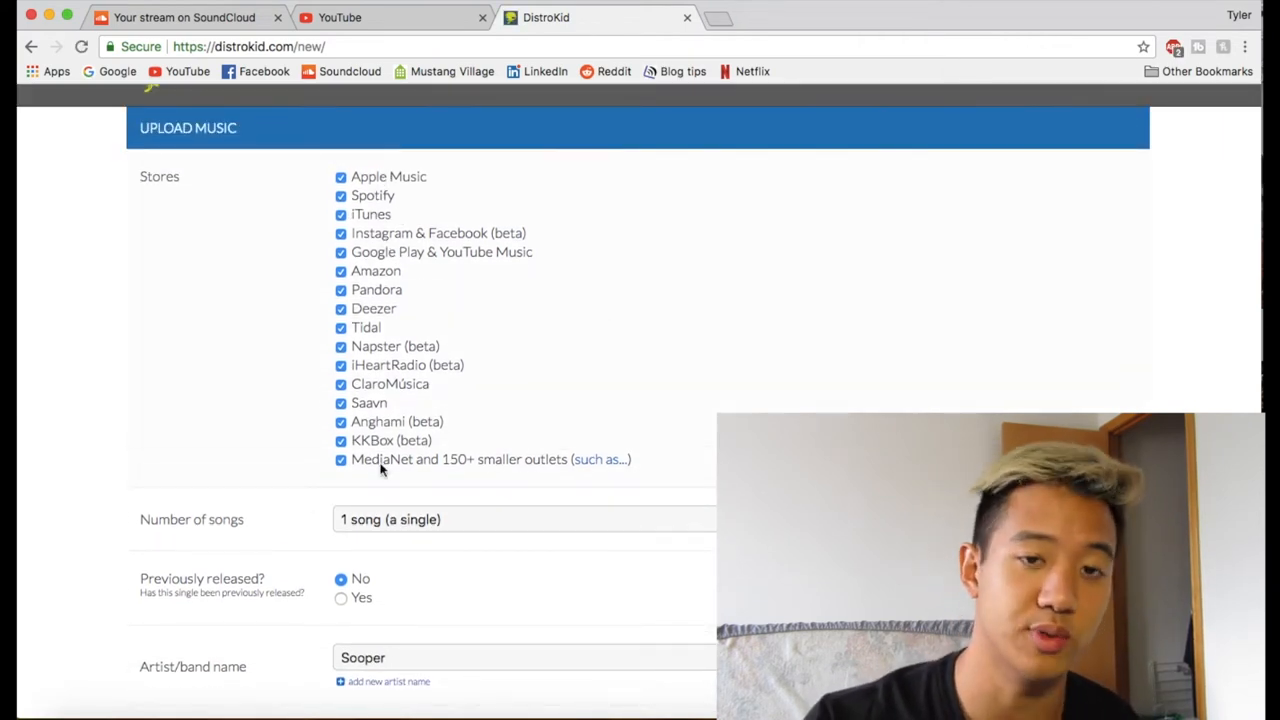
pyautogui.click(525, 519)
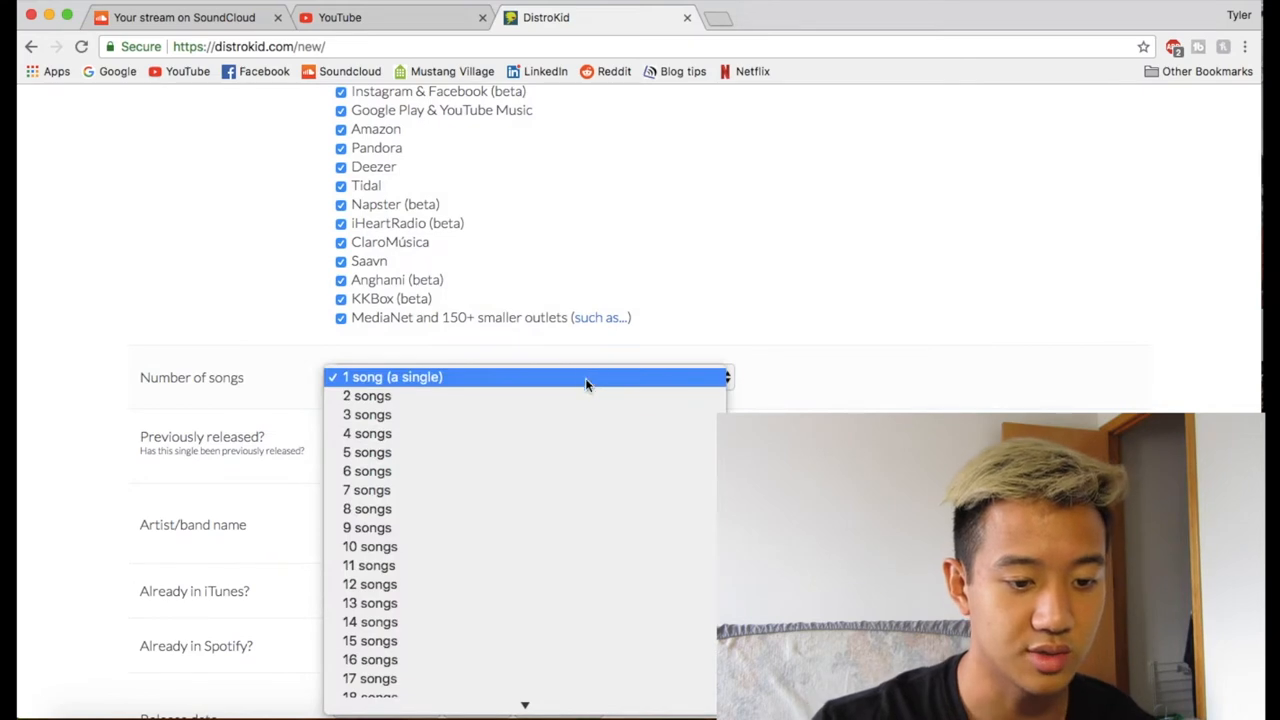
pyautogui.click(392, 377)
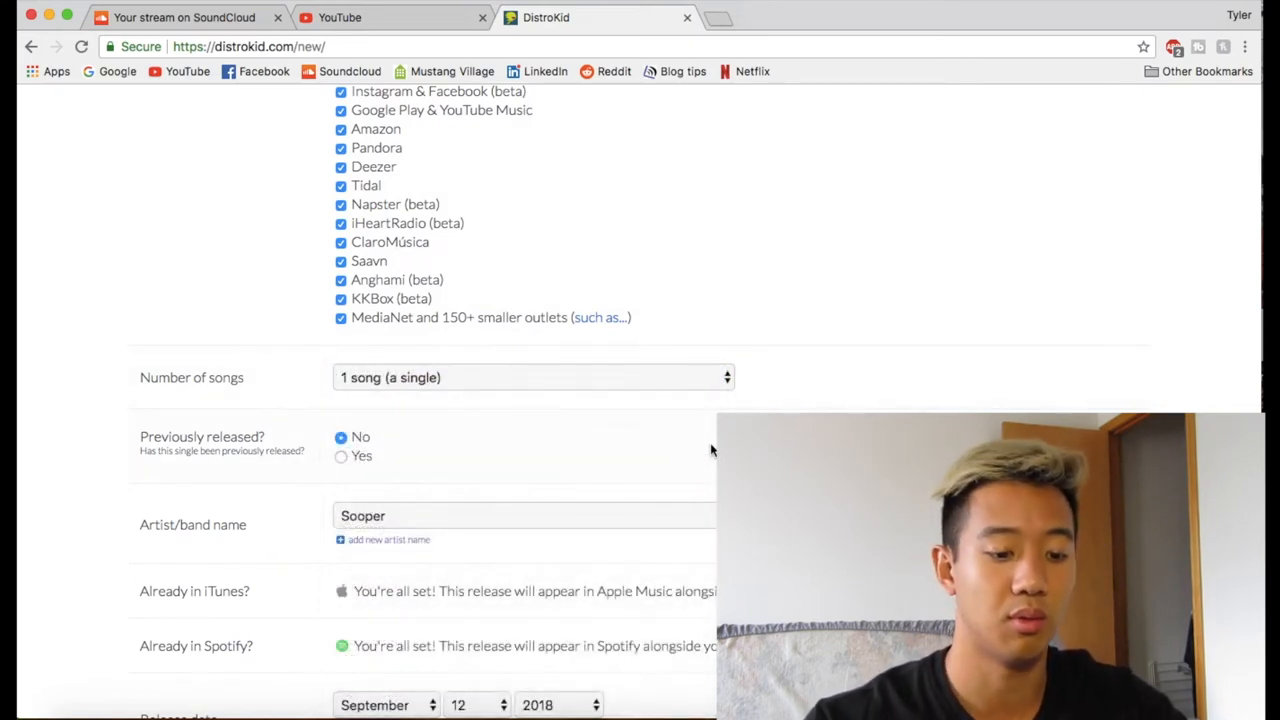
pyautogui.scroll(-3)
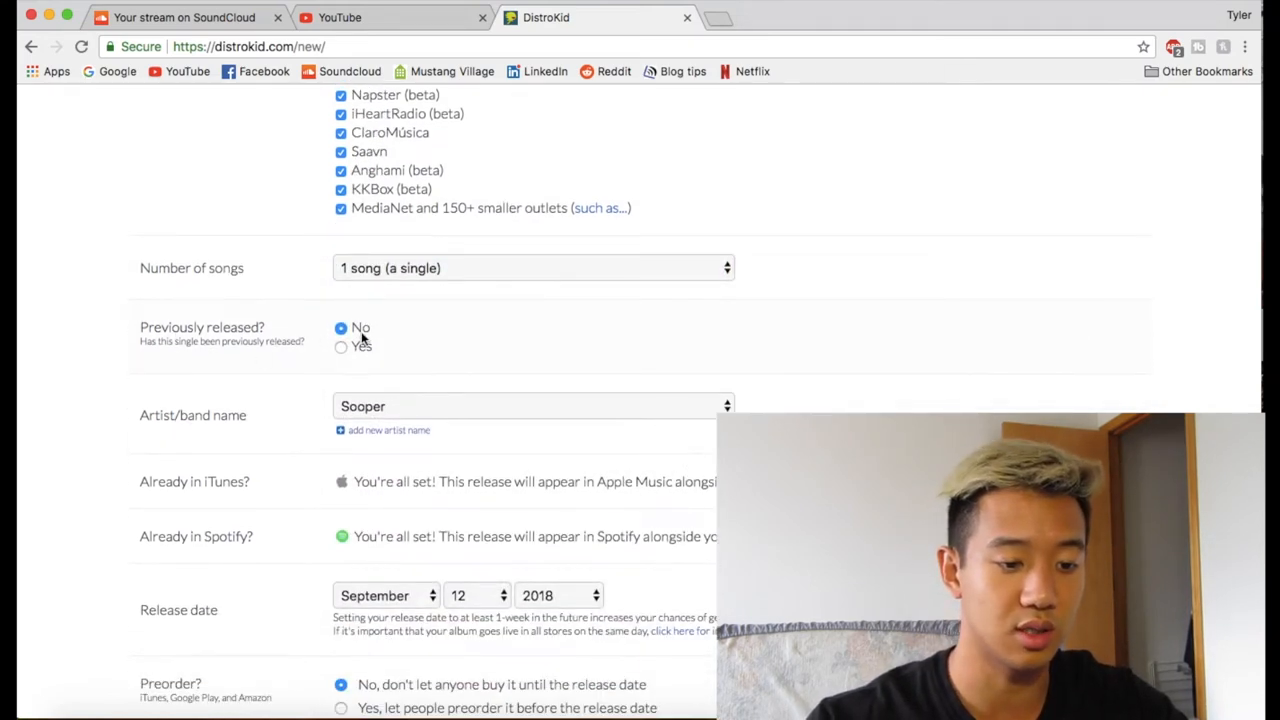
pyautogui.moveTo(497, 411)
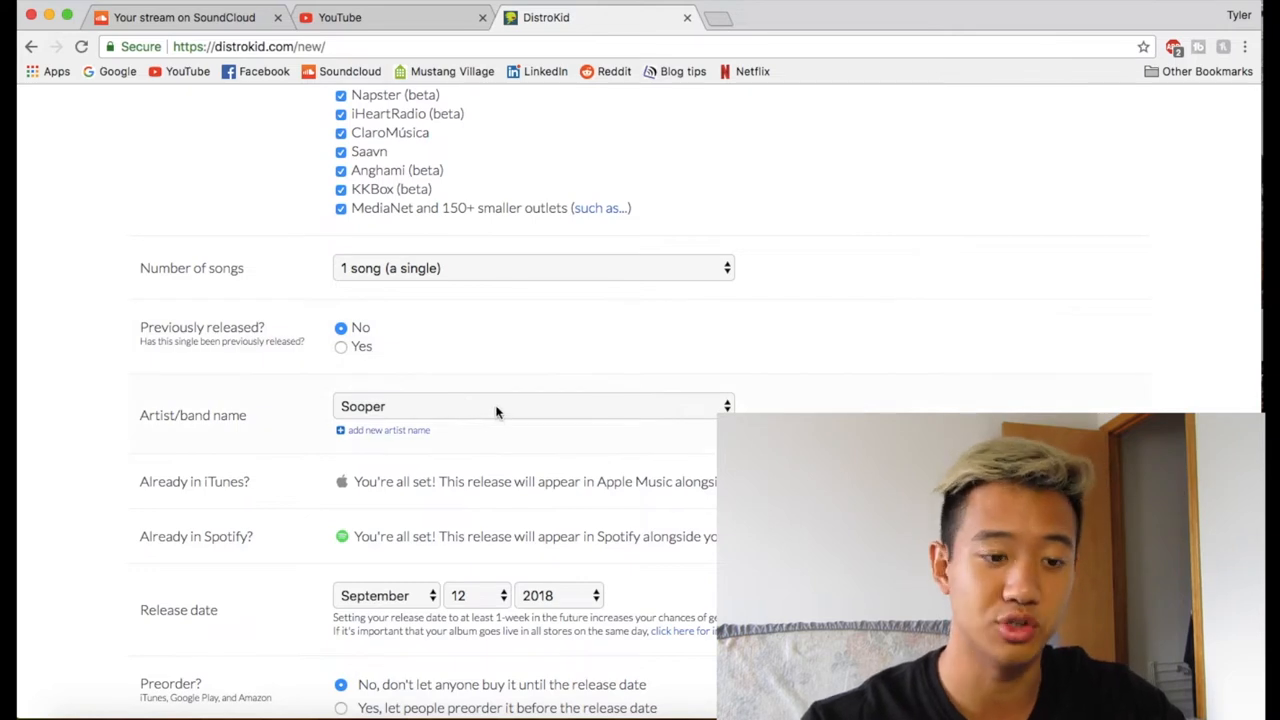
pyautogui.moveTo(570, 351)
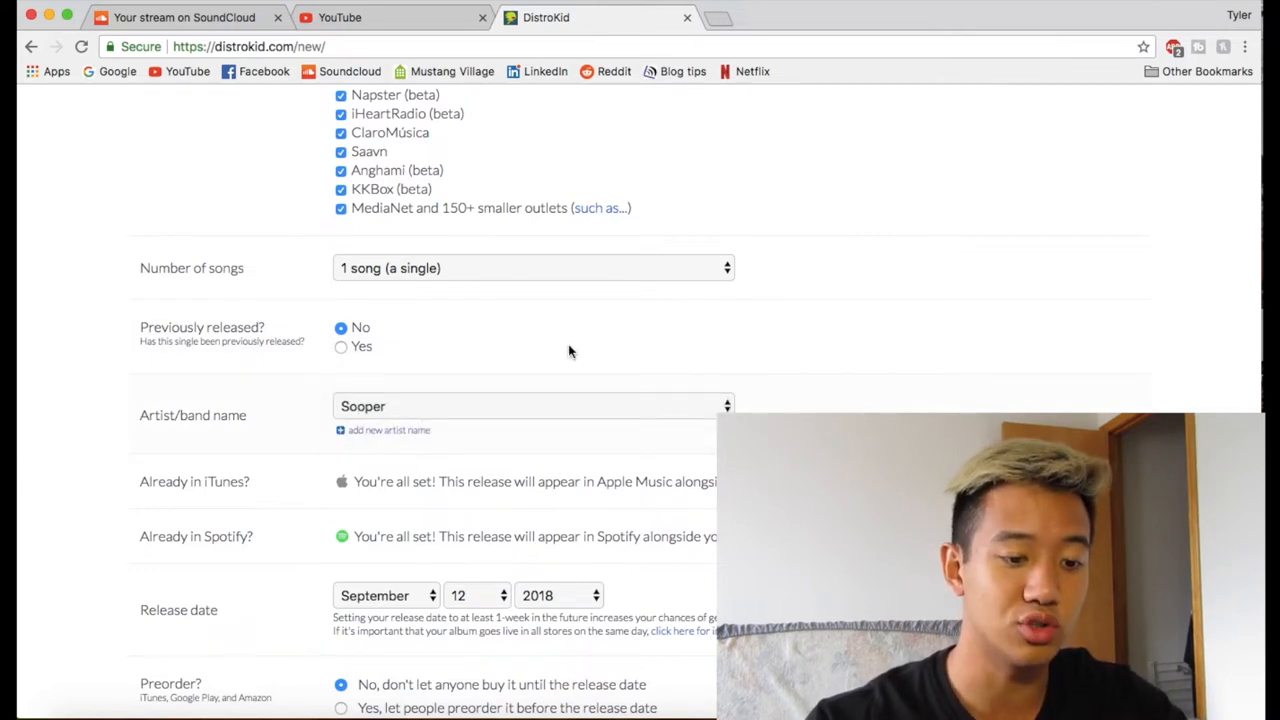
pyautogui.scroll(-3)
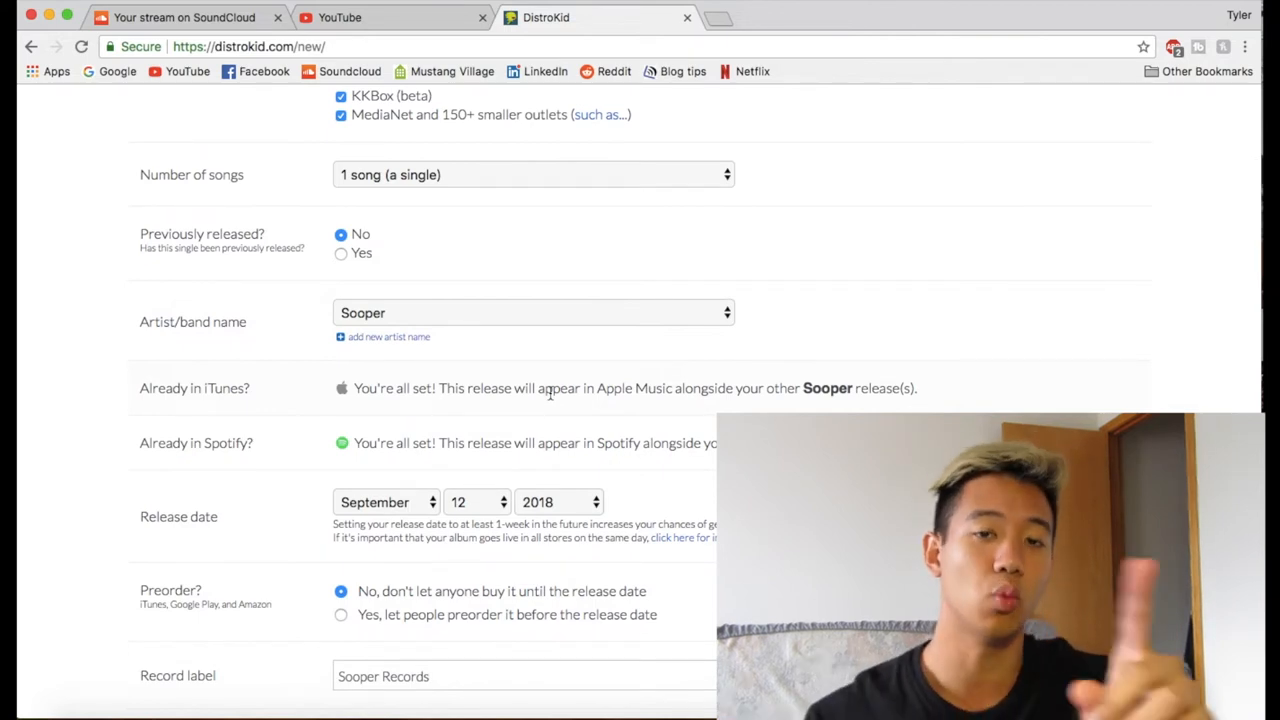
pyautogui.scroll(-3)
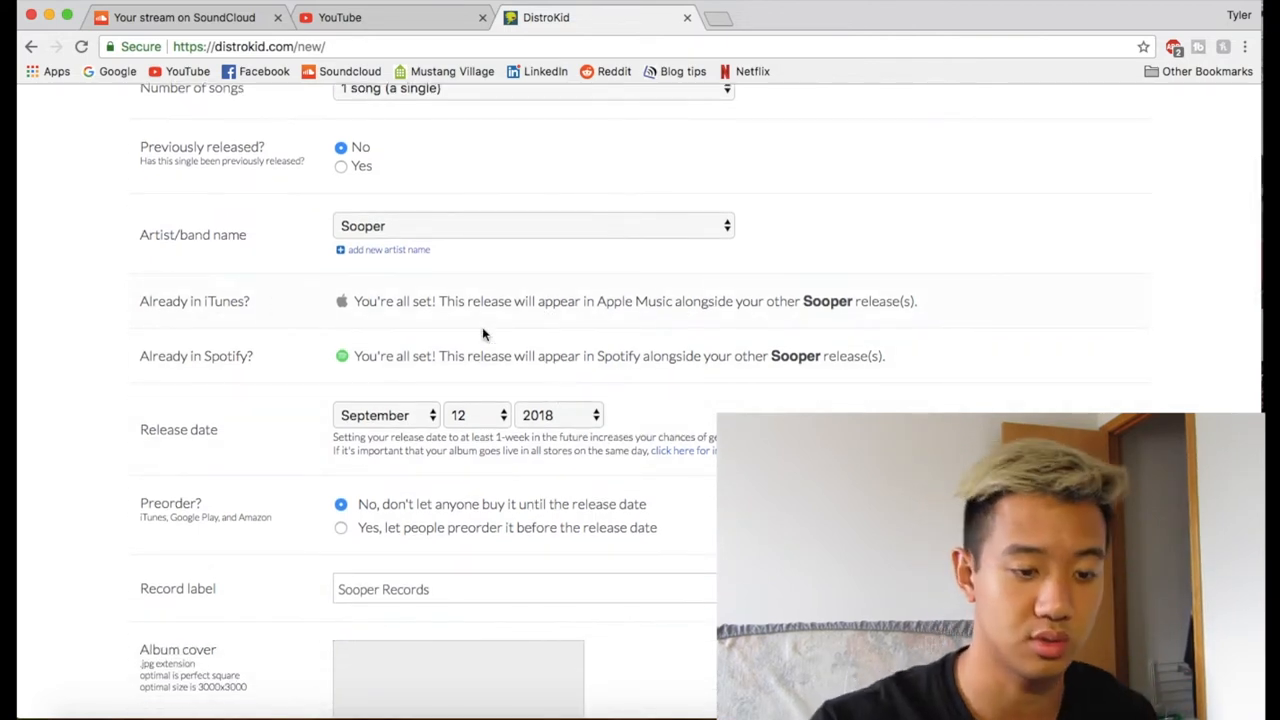
pyautogui.scroll(-3)
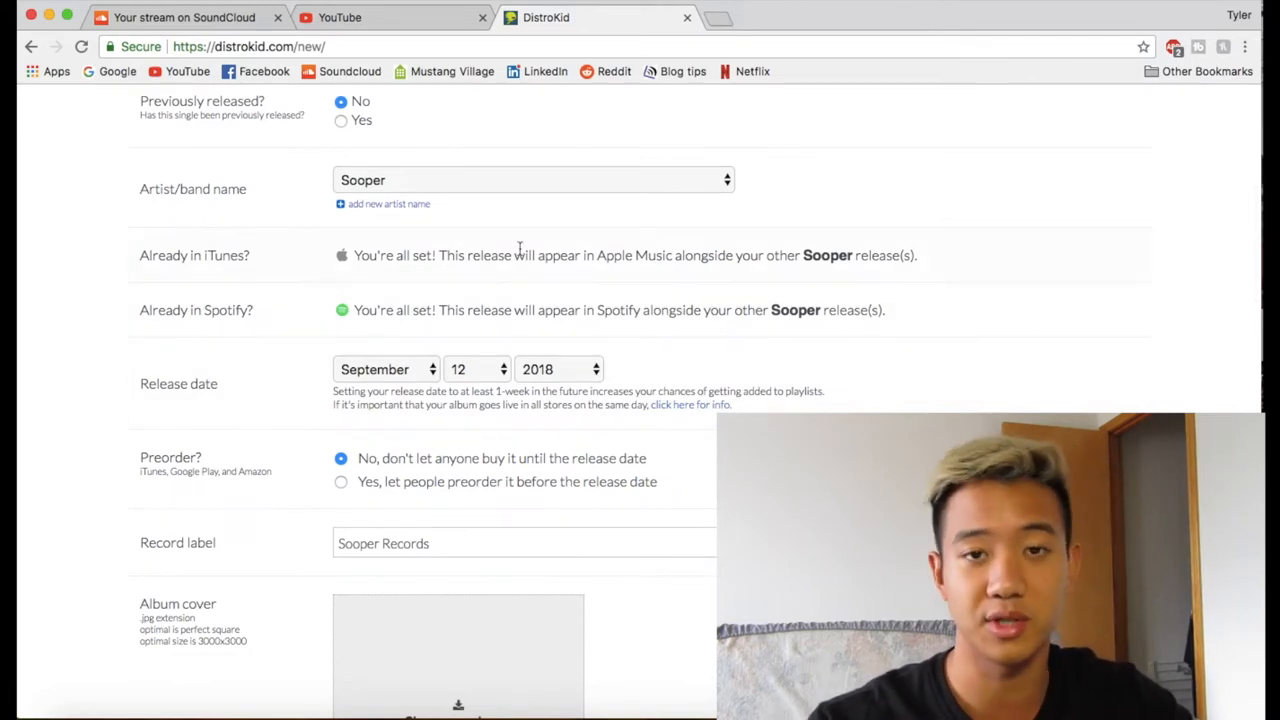
pyautogui.moveTo(778, 343)
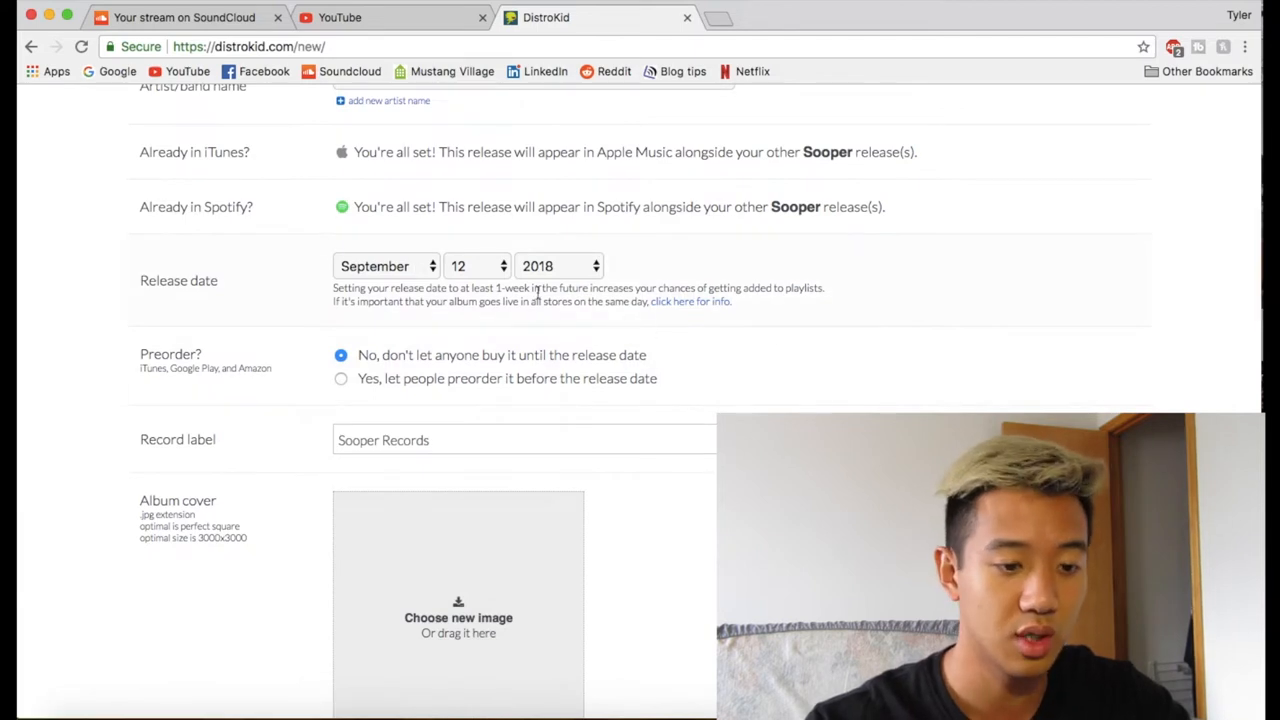
pyautogui.scroll(-3)
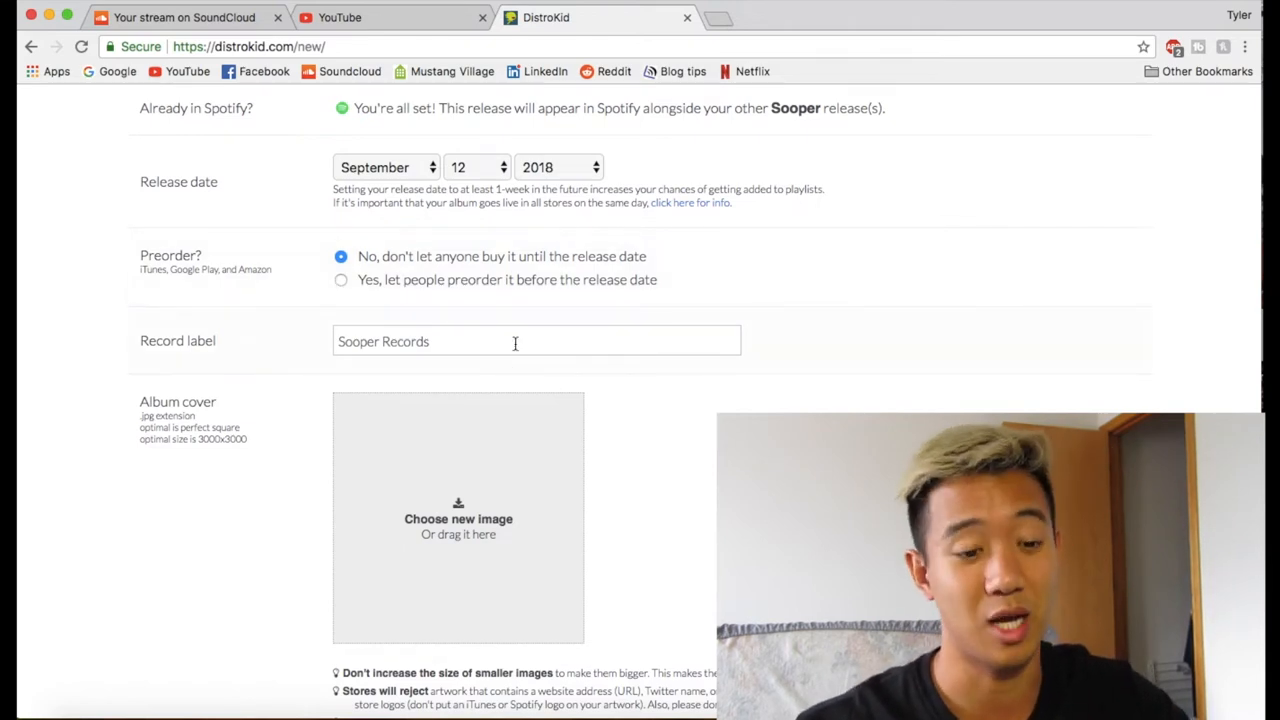
pyautogui.scroll(-3)
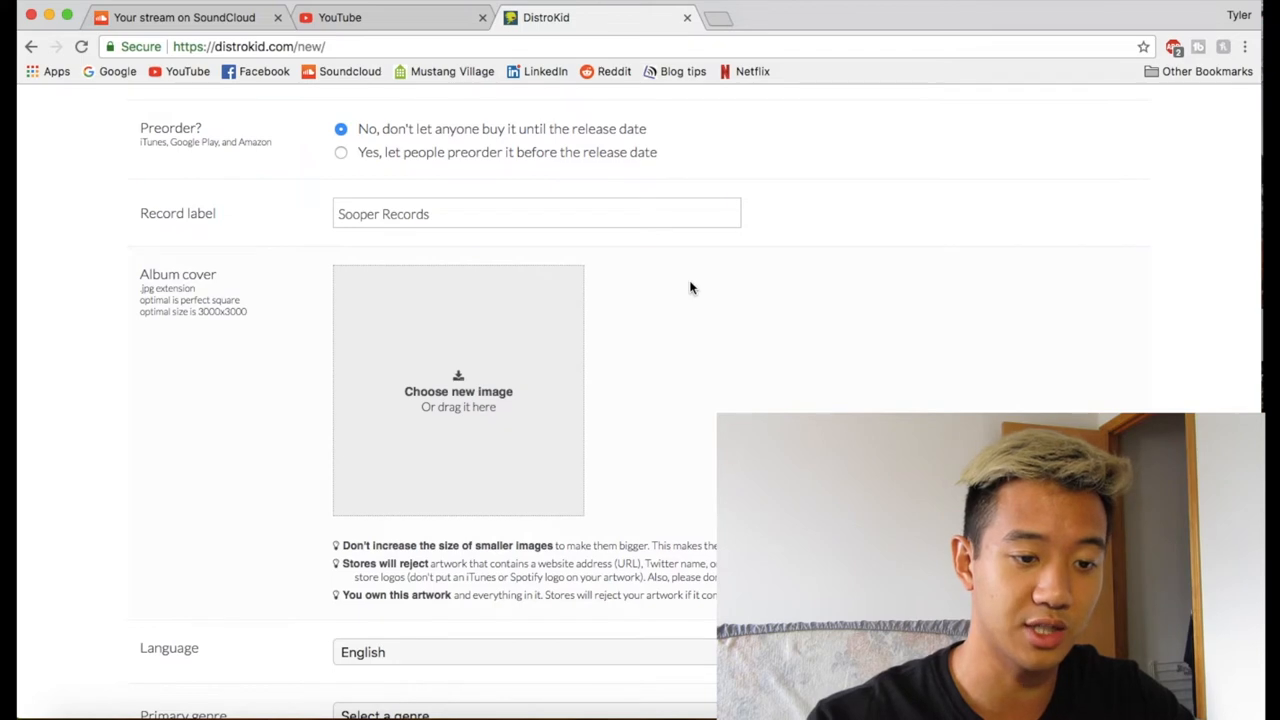
pyautogui.scroll(-3)
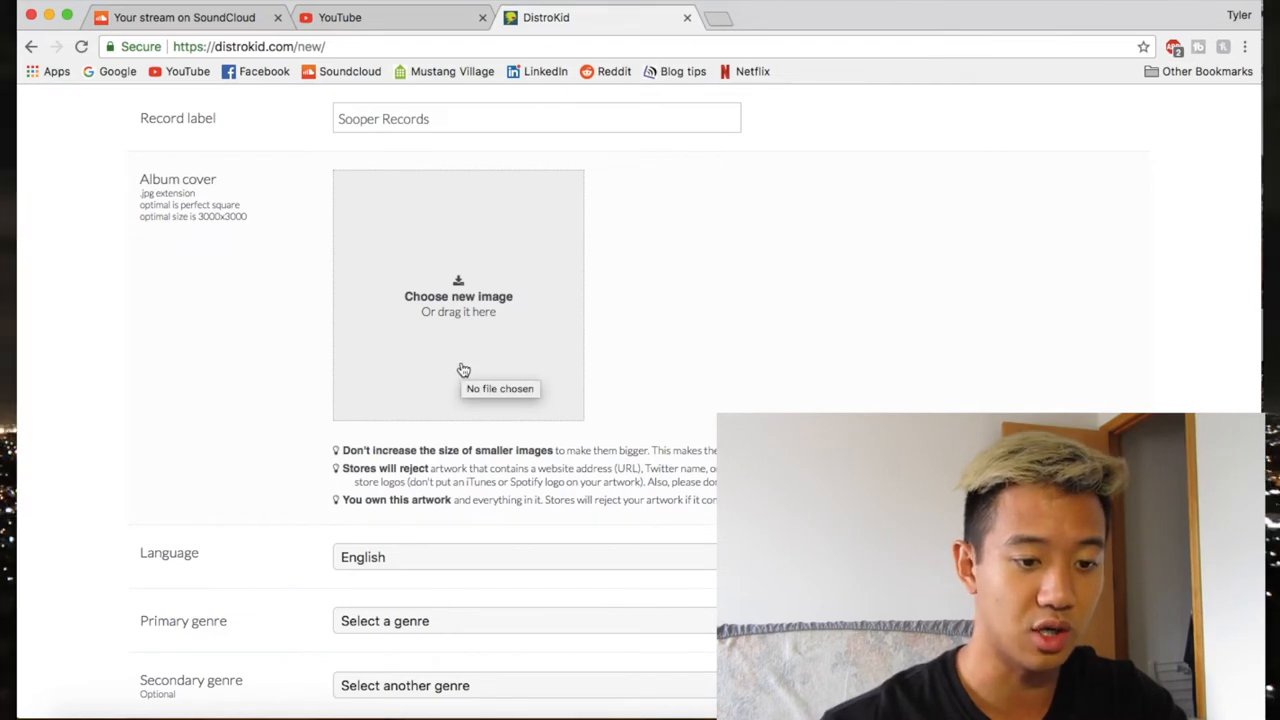
pyautogui.moveTo(207, 230)
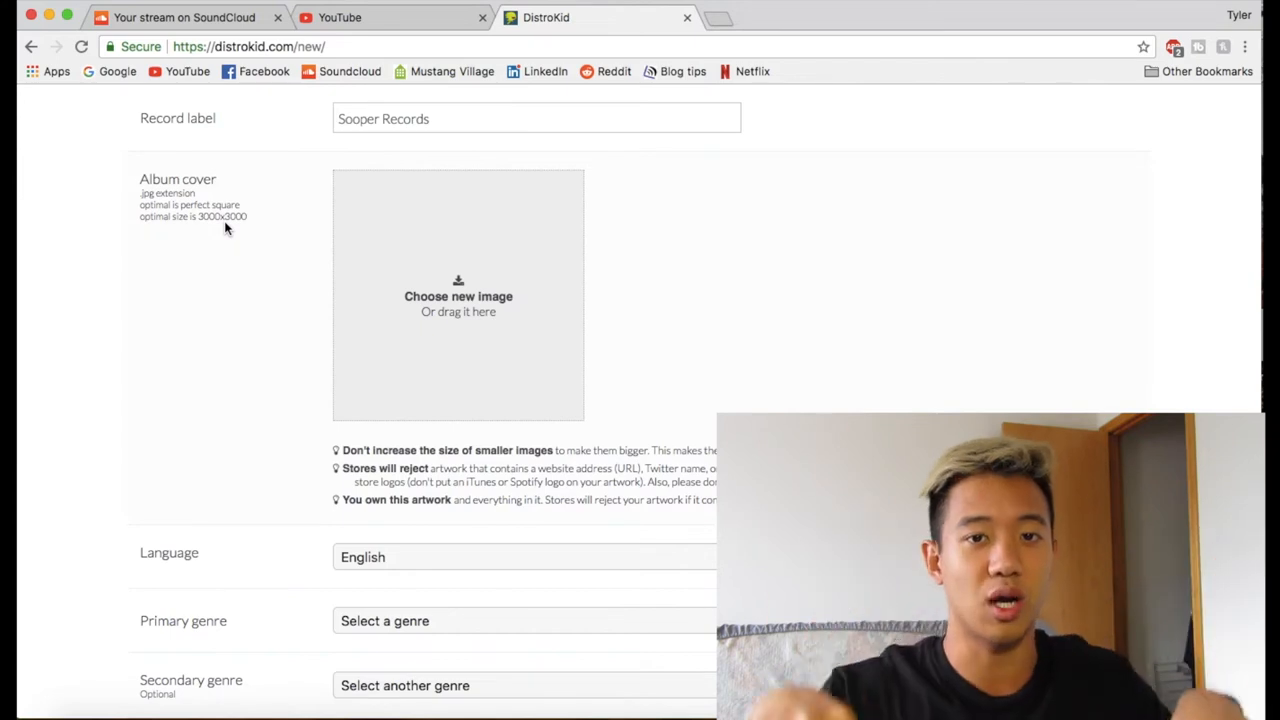
pyautogui.moveTo(265, 367)
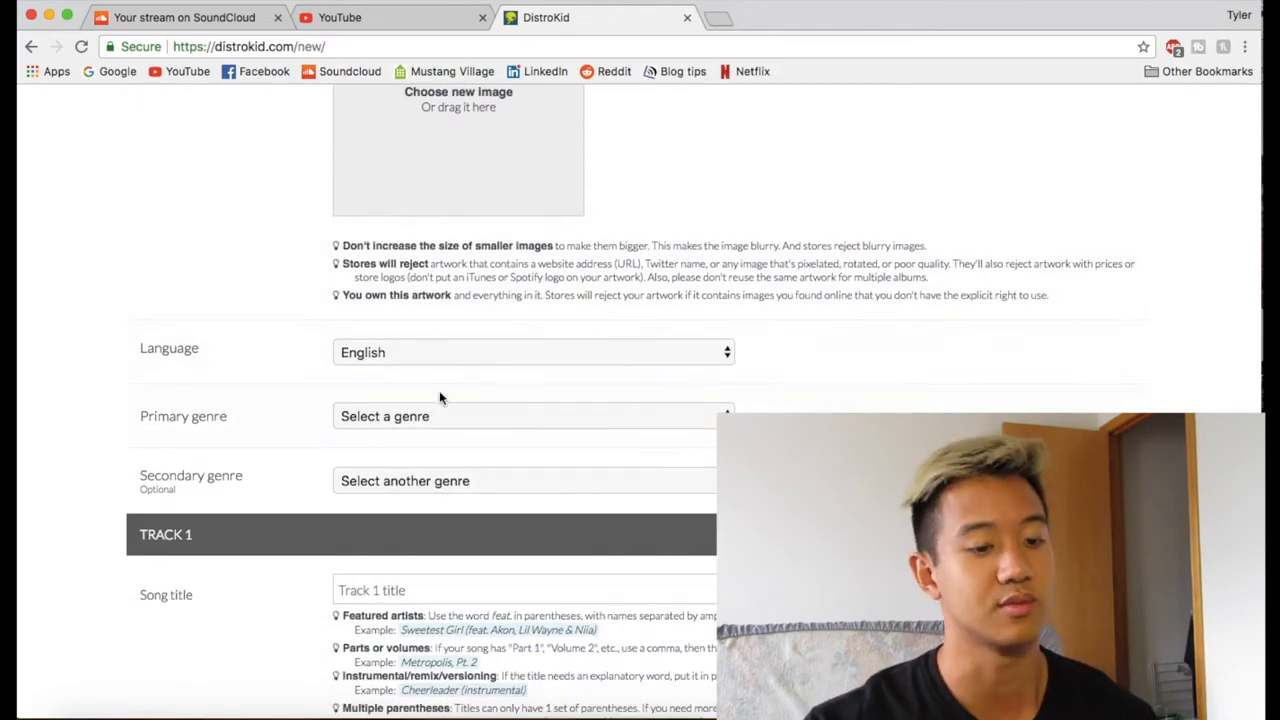
# Step: Choose Hip Hop/Rap as primary genre and Folk as secondary genre
pyautogui.click(533, 416)
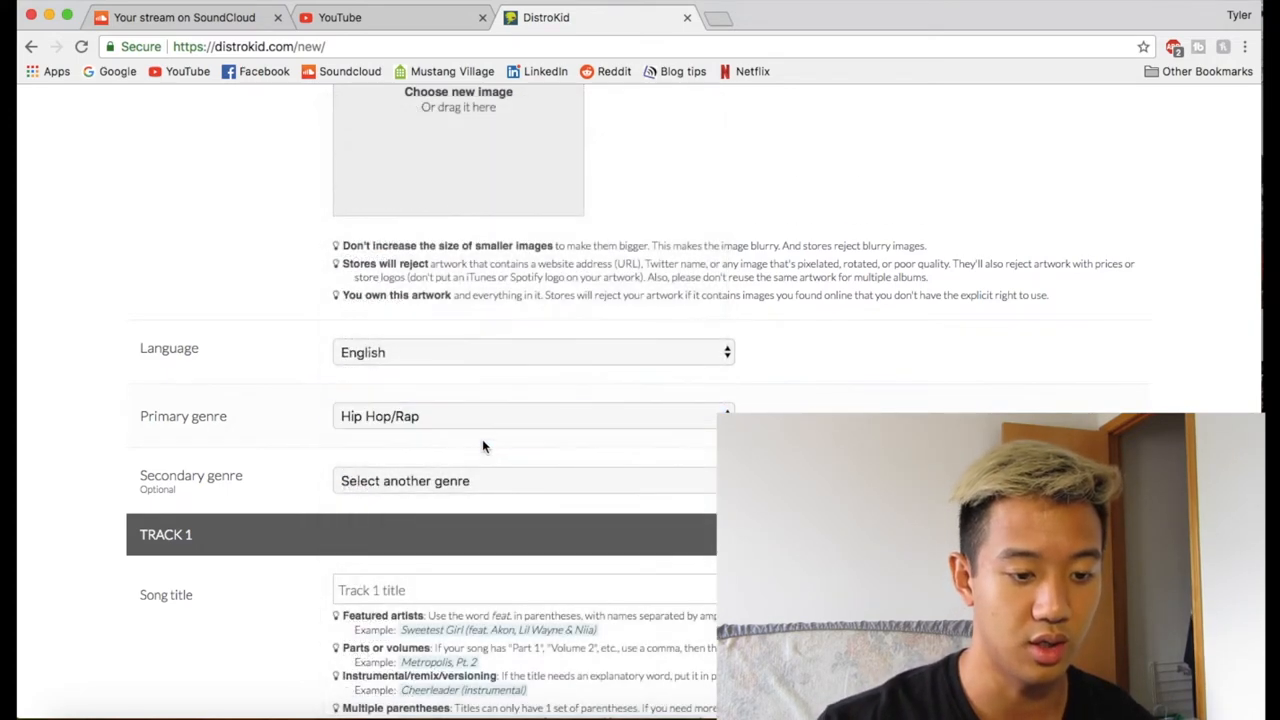
pyautogui.click(525, 480)
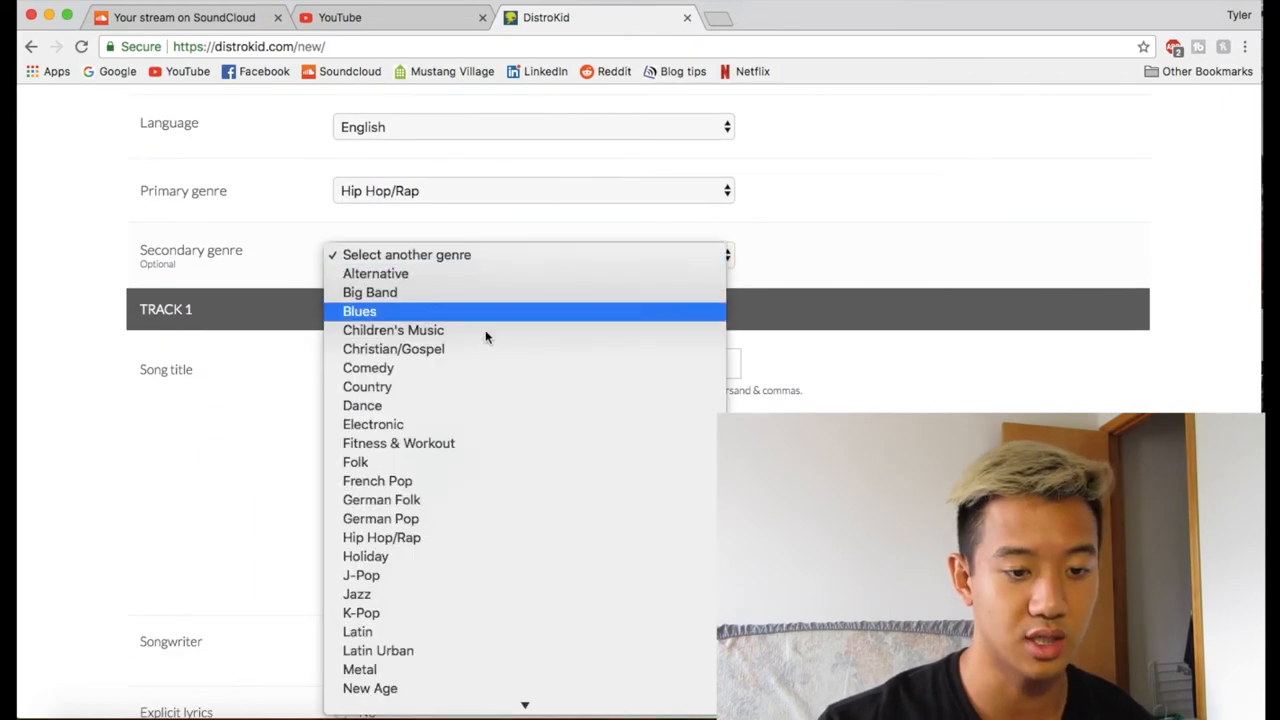
pyautogui.moveTo(460, 462)
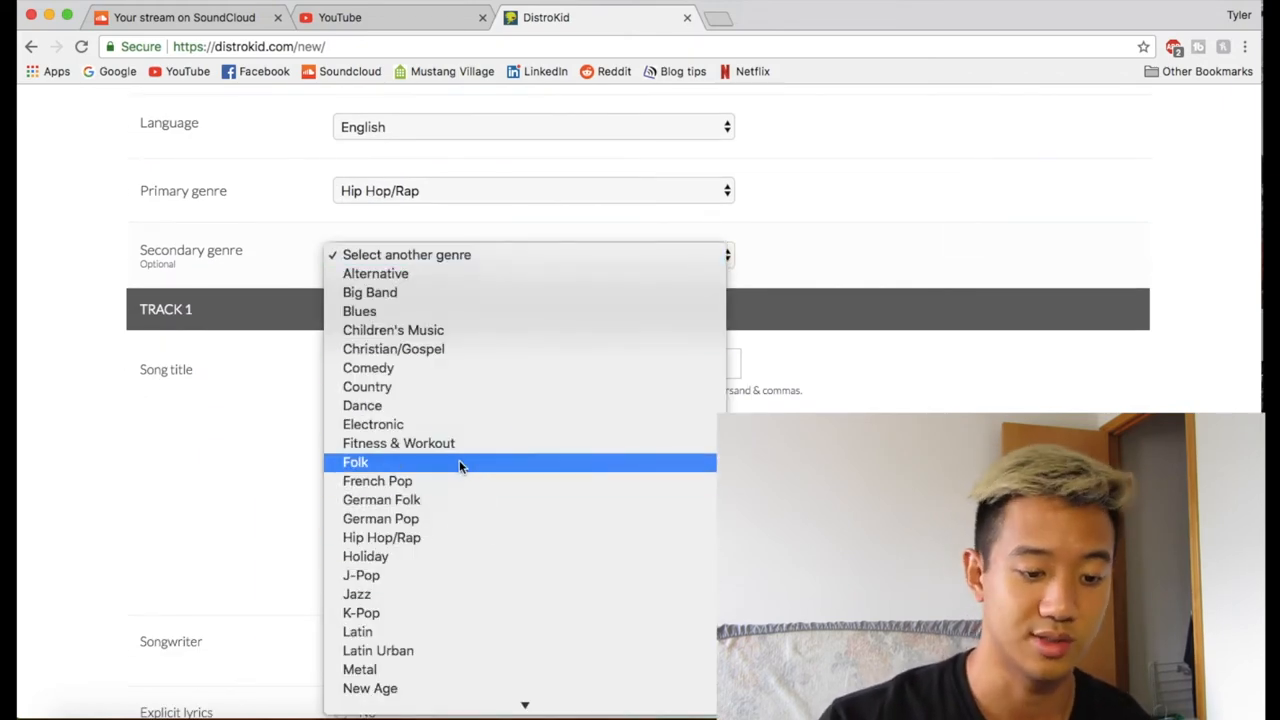
pyautogui.click(355, 461)
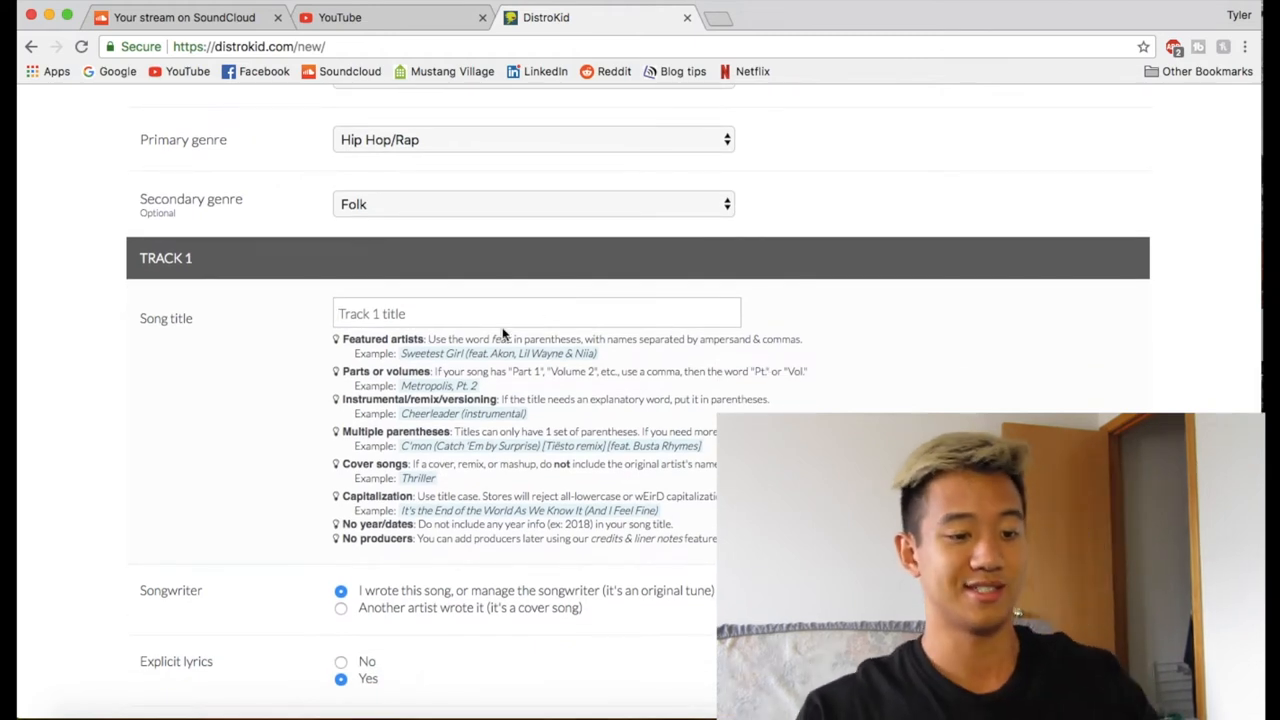
# Step: Enter 'Sooper Dooper' as the Track 1 title and set the track price to $0.69
pyautogui.write('Sooper Dooper')
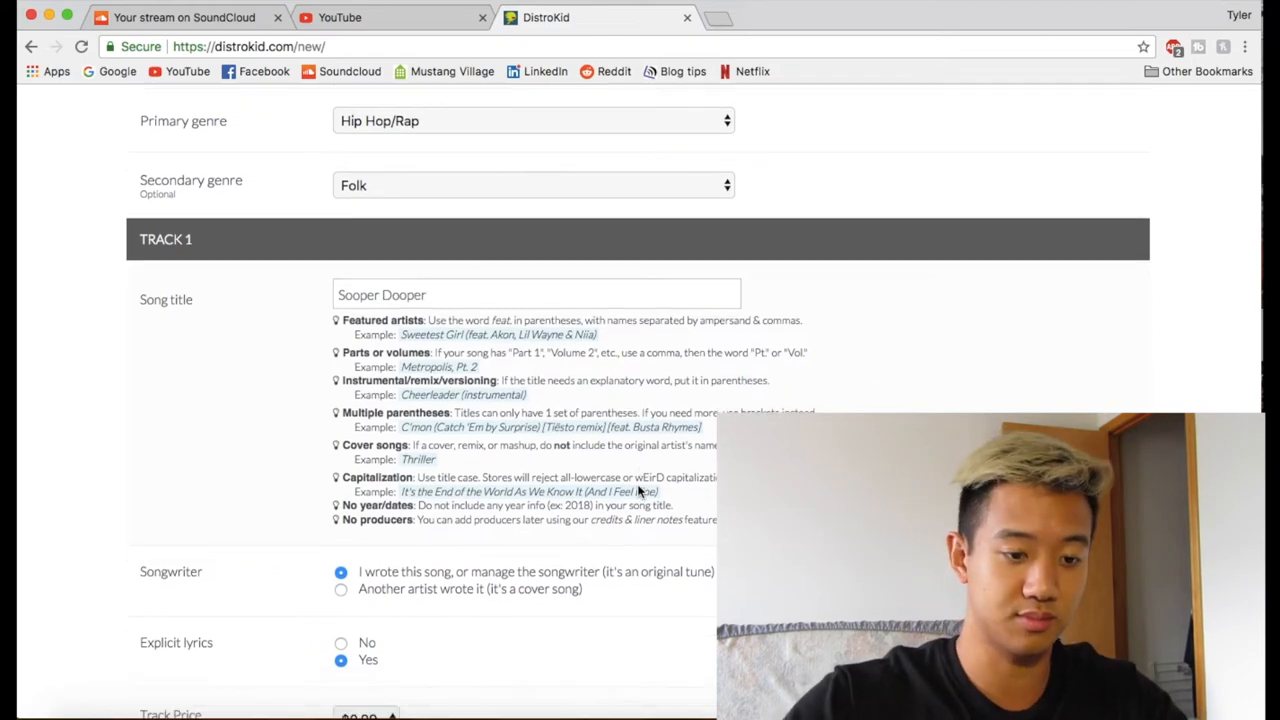
pyautogui.scroll(-3)
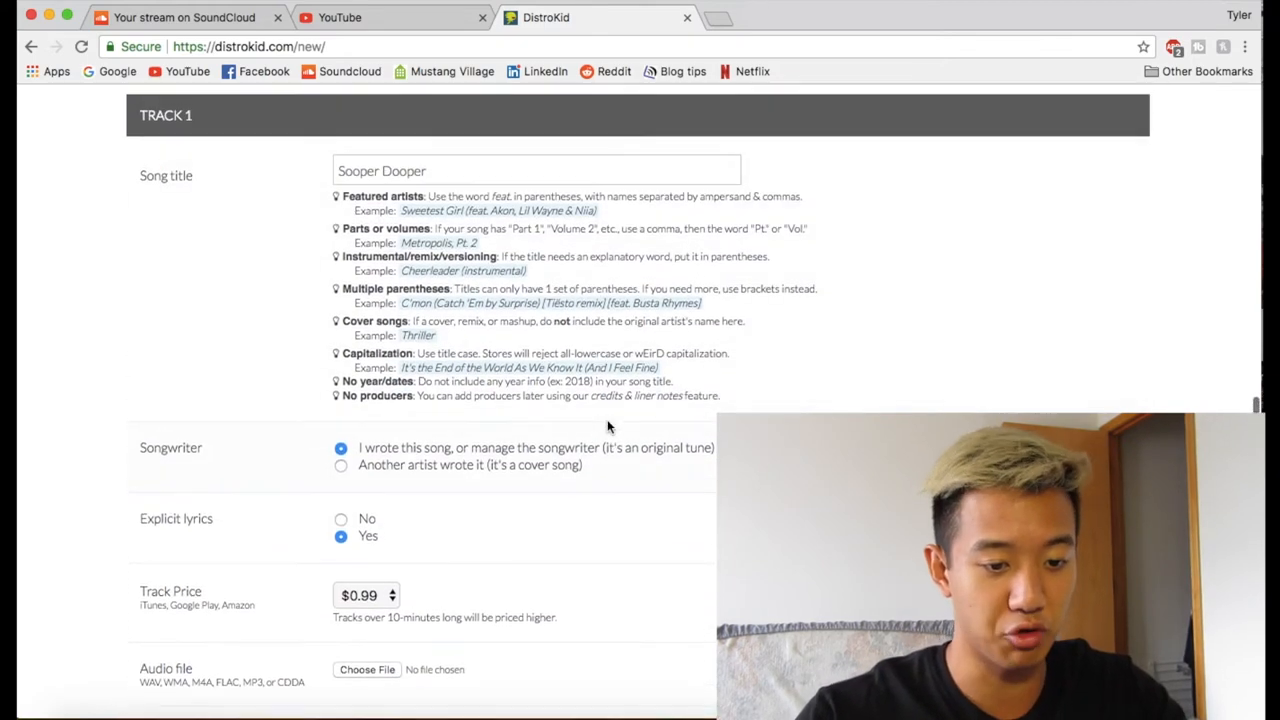
pyautogui.scroll(-3)
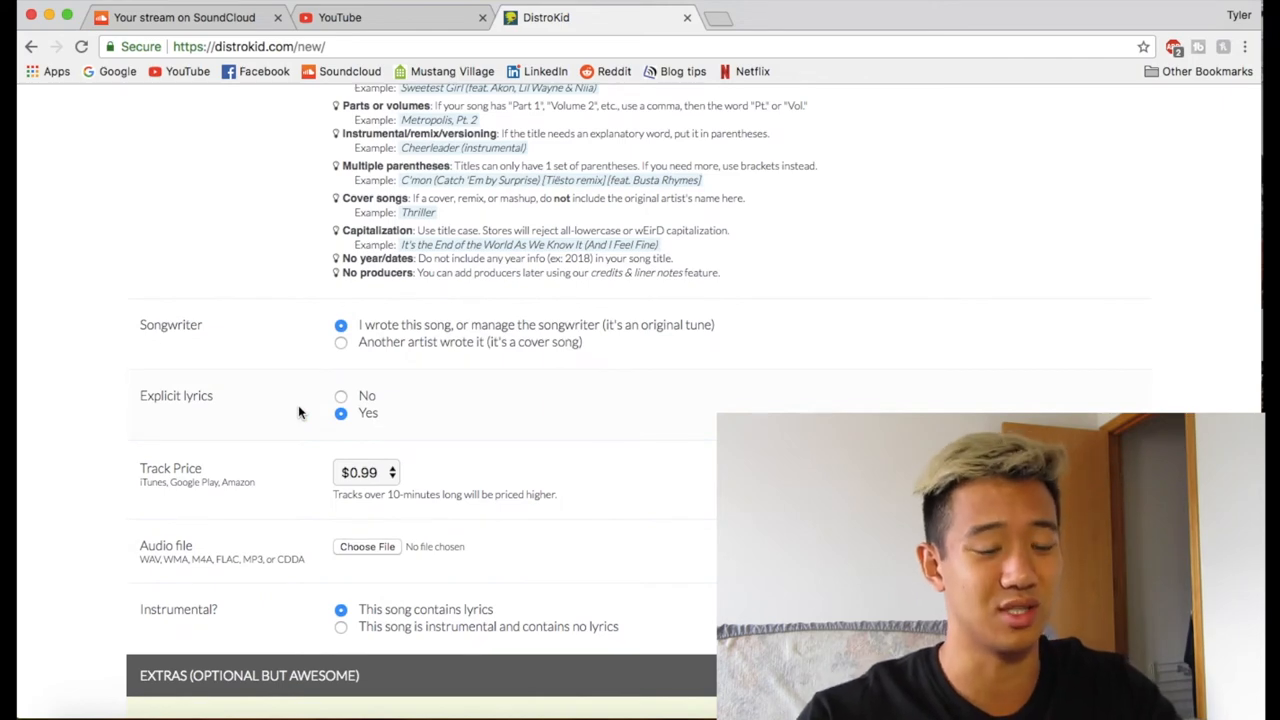
pyautogui.click(366, 472)
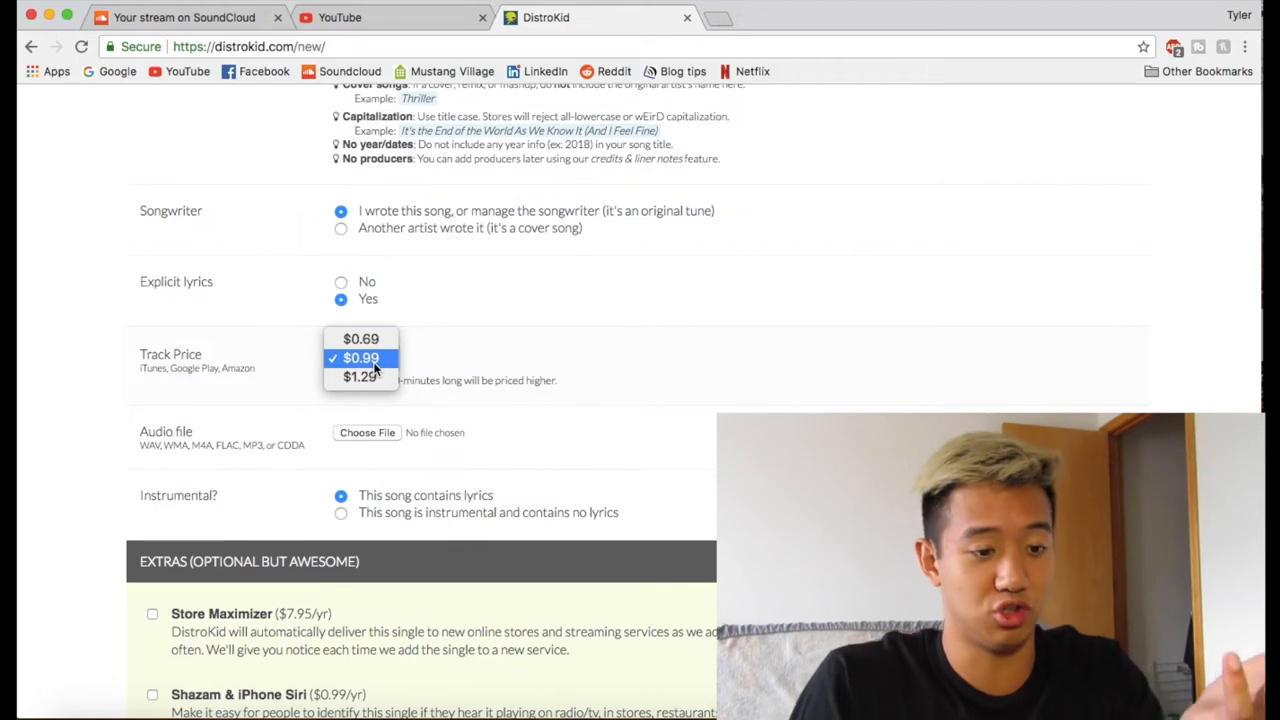
pyautogui.click(361, 338)
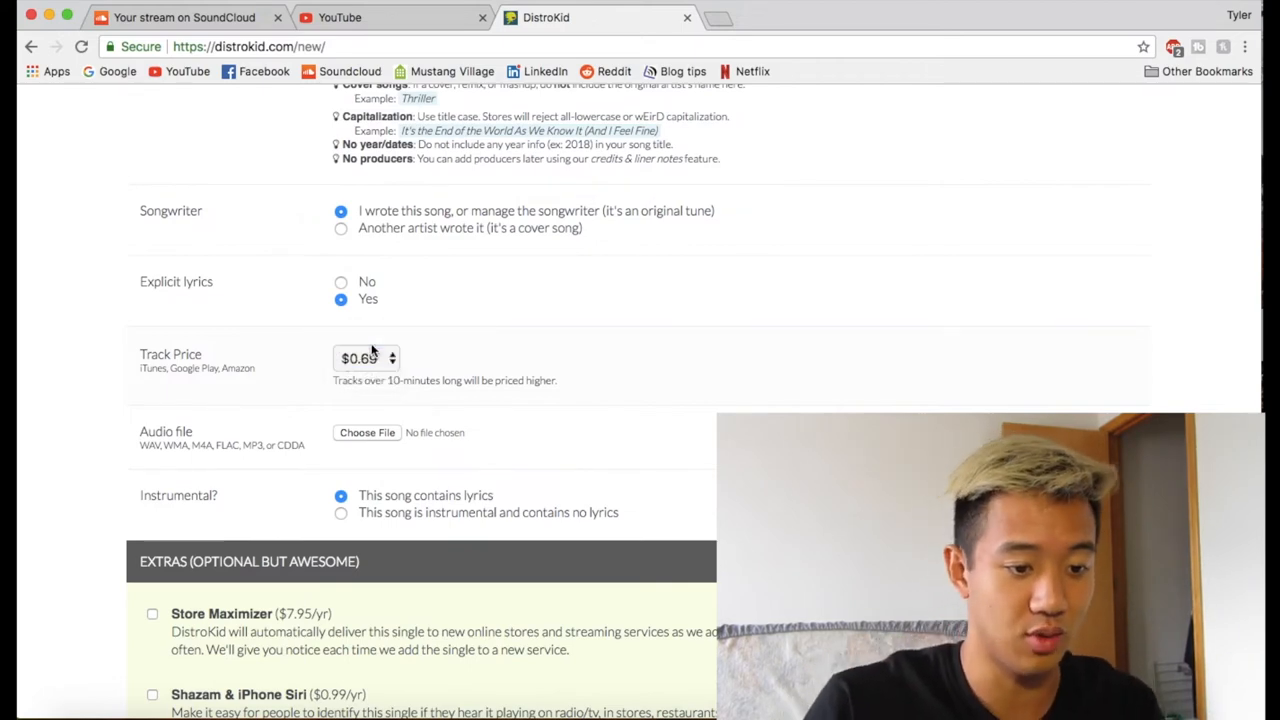
pyautogui.scroll(-3)
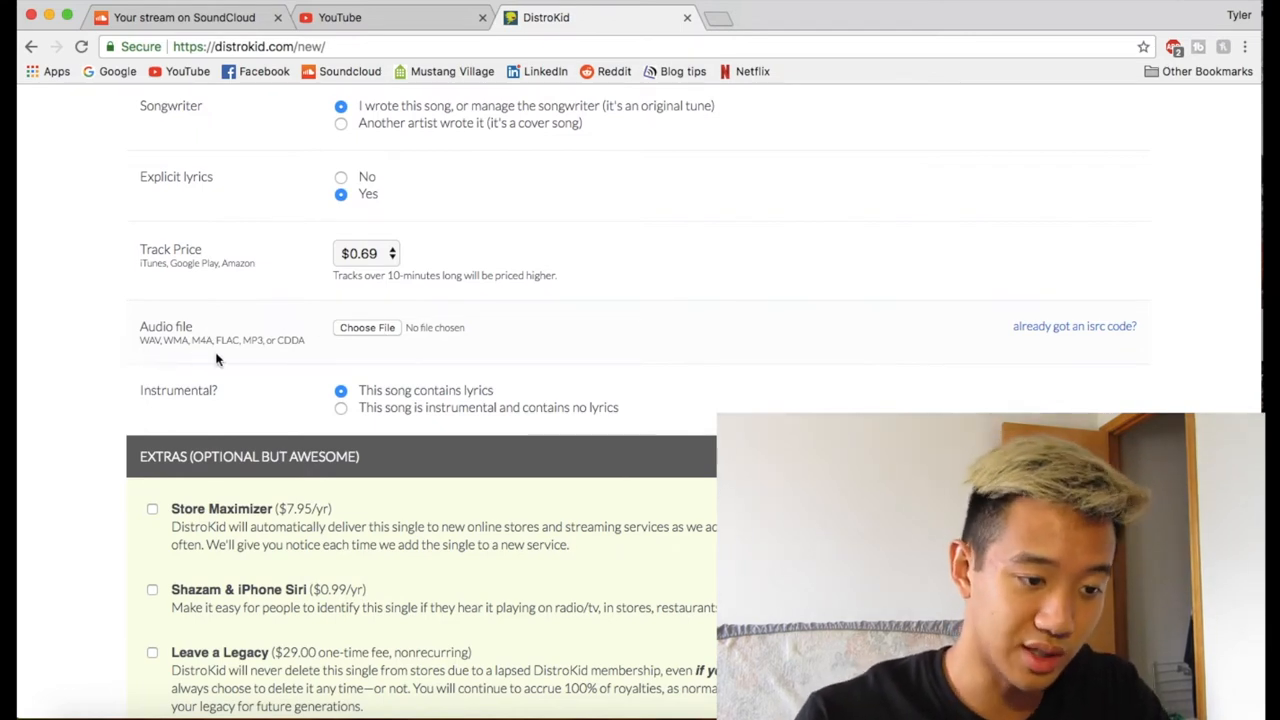
pyautogui.moveTo(142, 360)
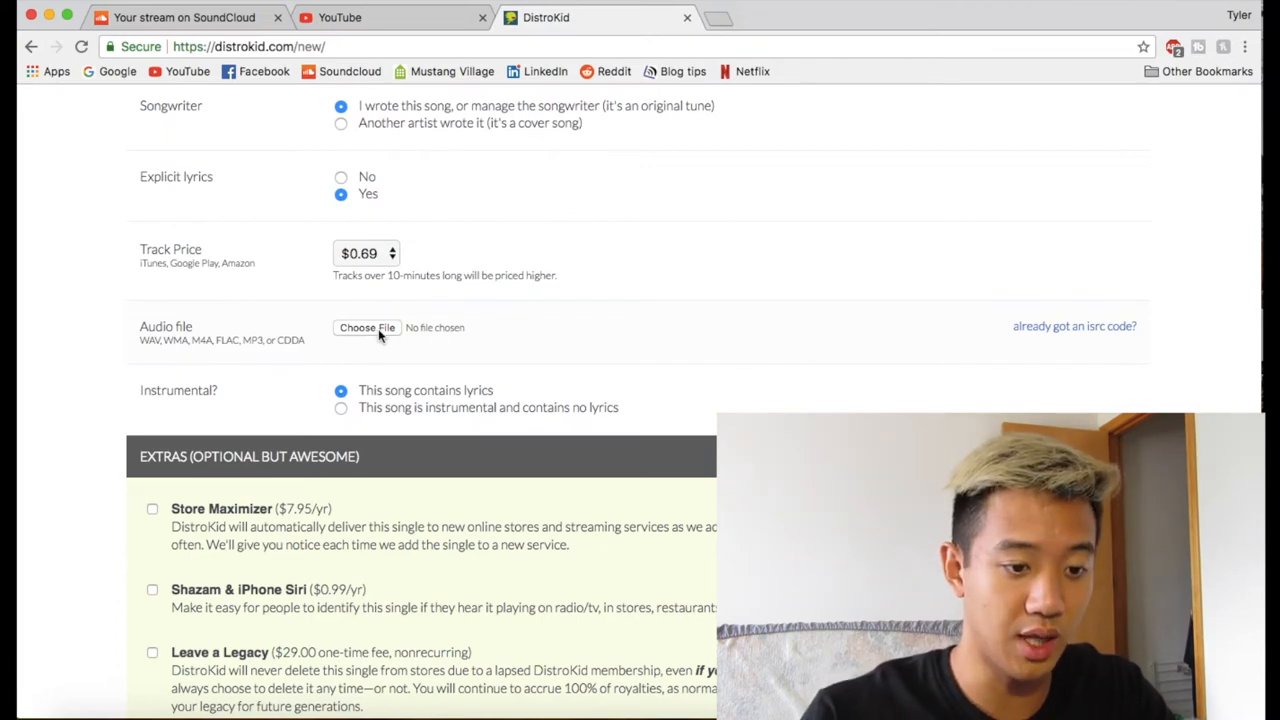
pyautogui.click(367, 327)
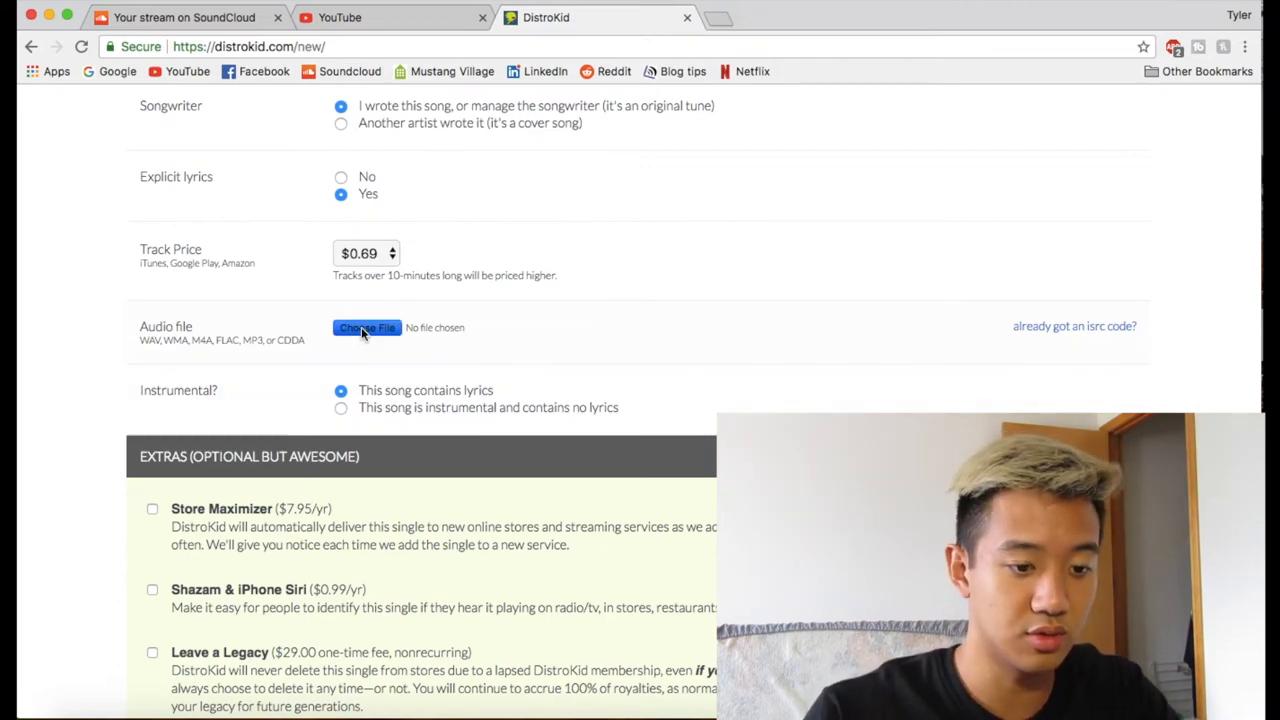
pyautogui.click(367, 327)
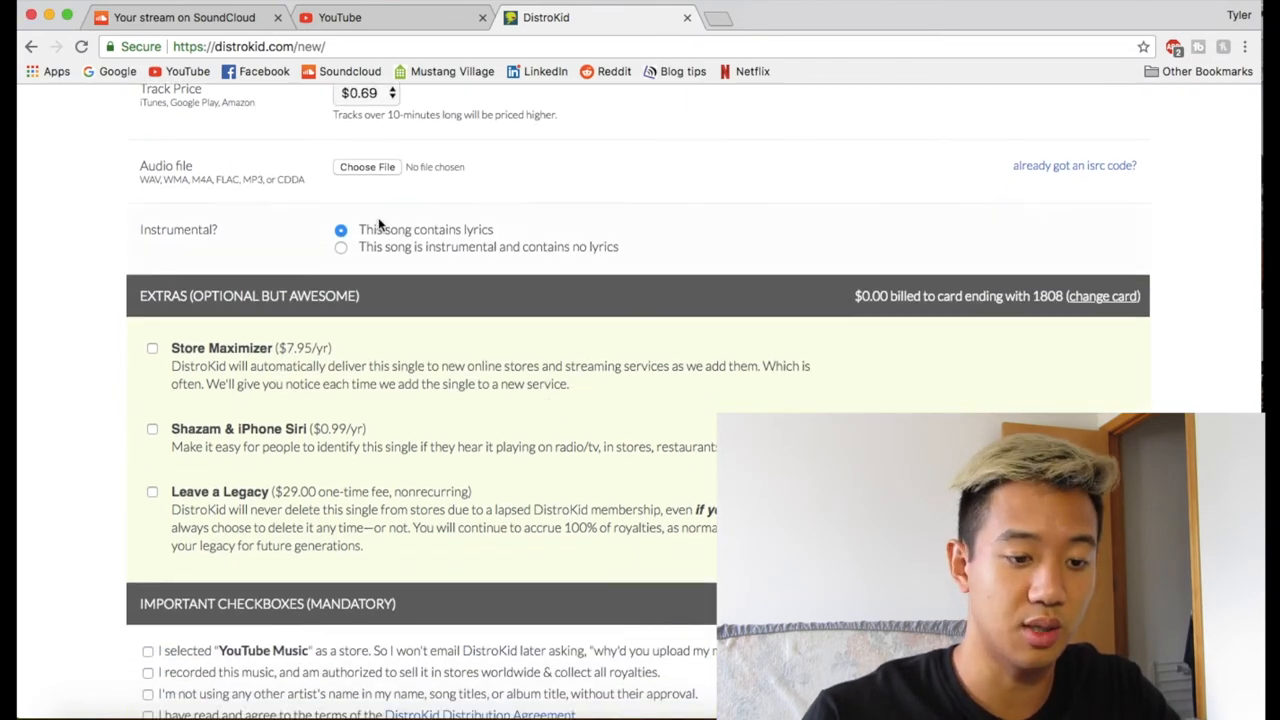
# Step: Tick the four Important Checkboxes (Mandatory) above the Done button
pyautogui.scroll(-3)
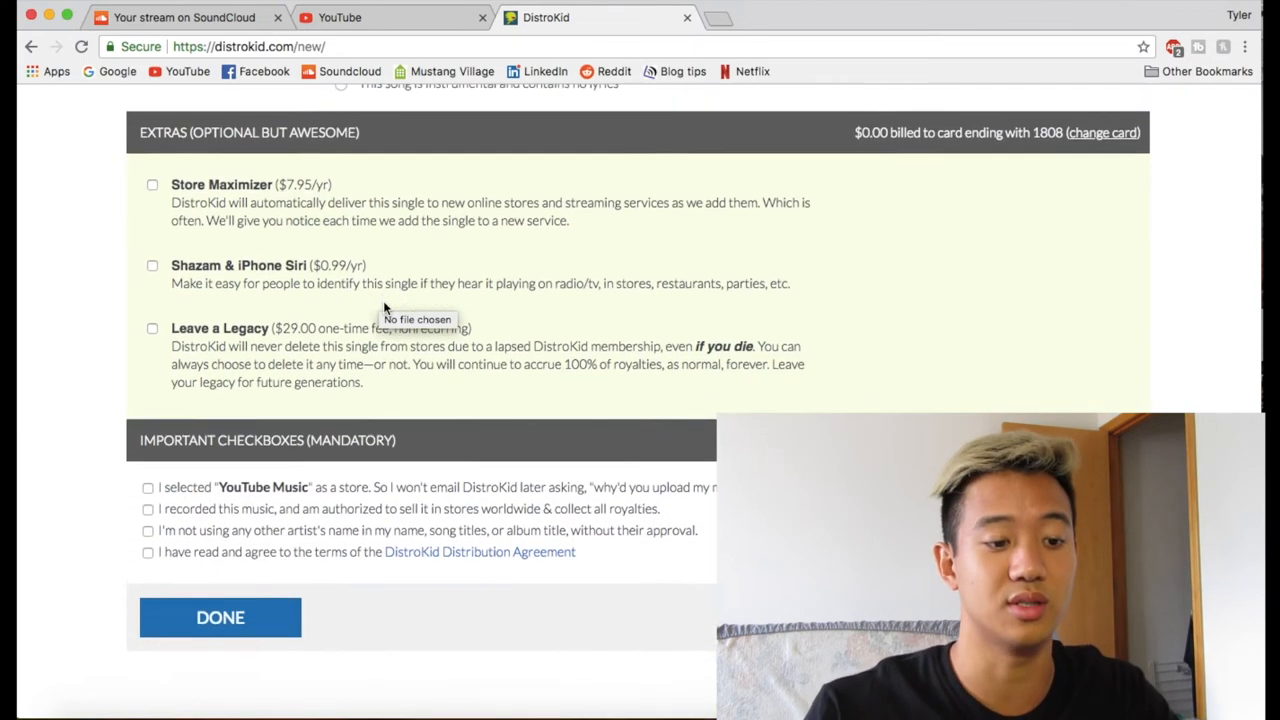
pyautogui.scroll(-3)
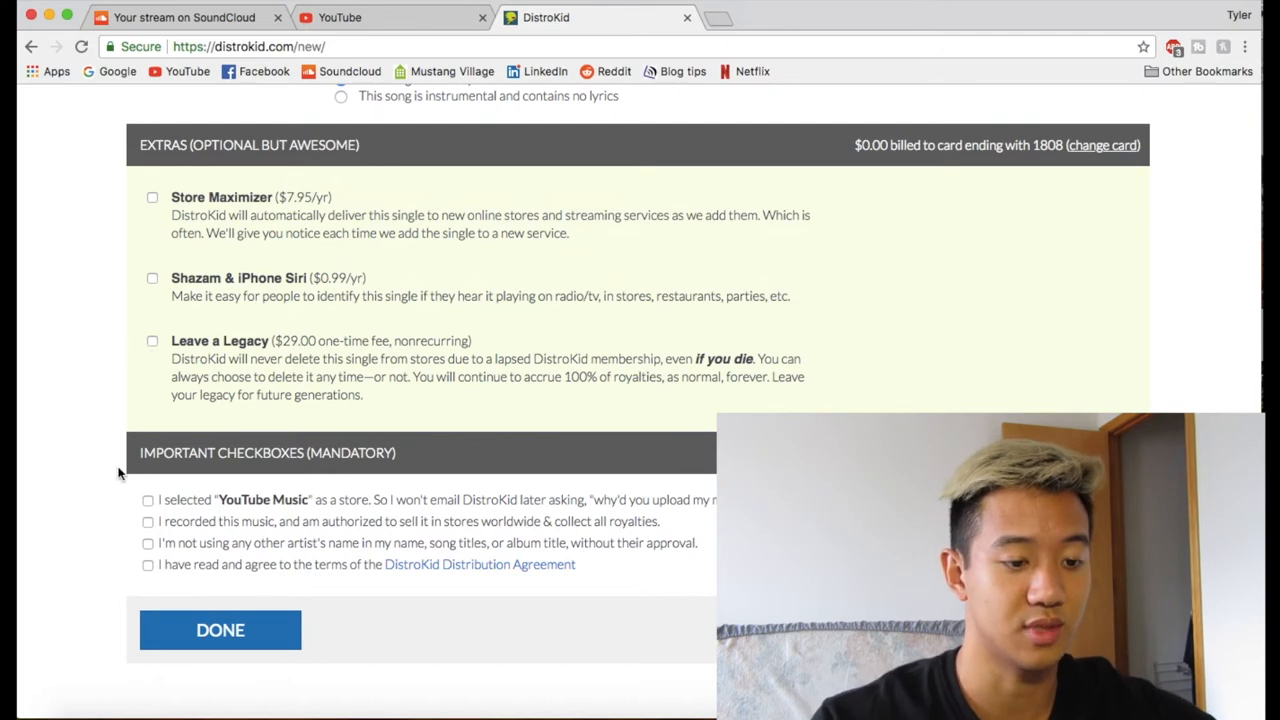
pyautogui.click(148, 398)
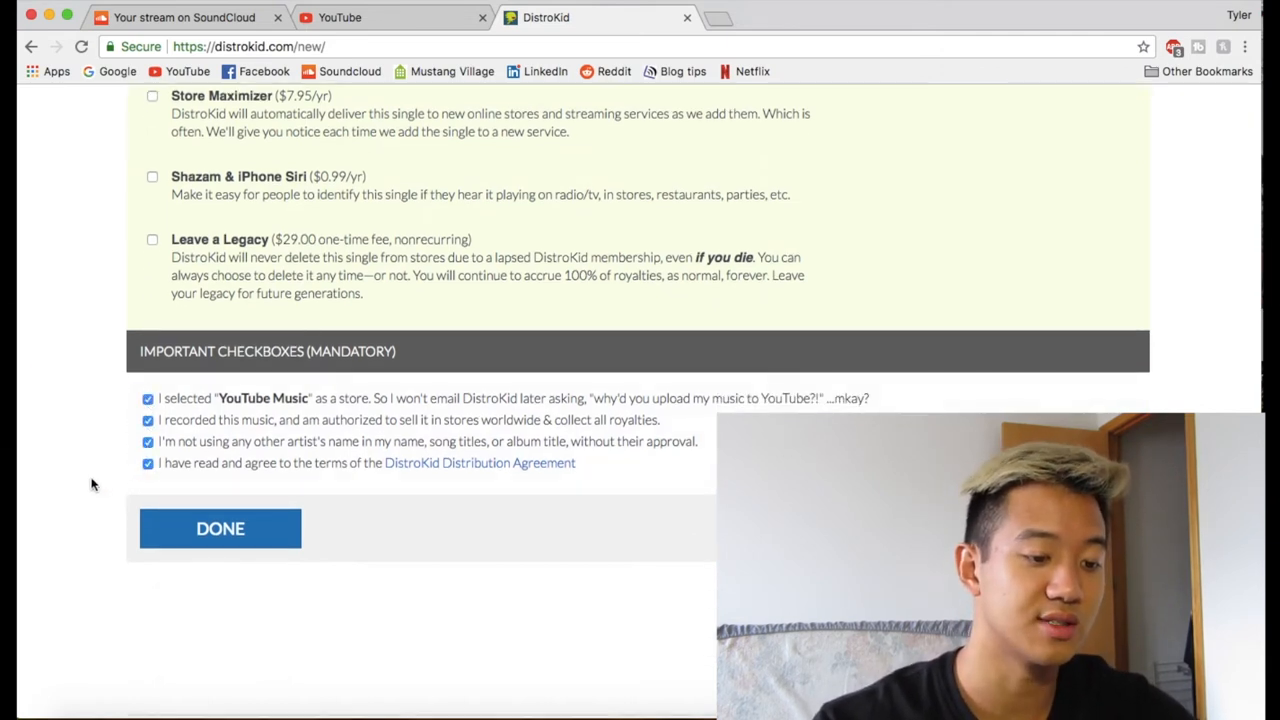
pyautogui.scroll(-3)
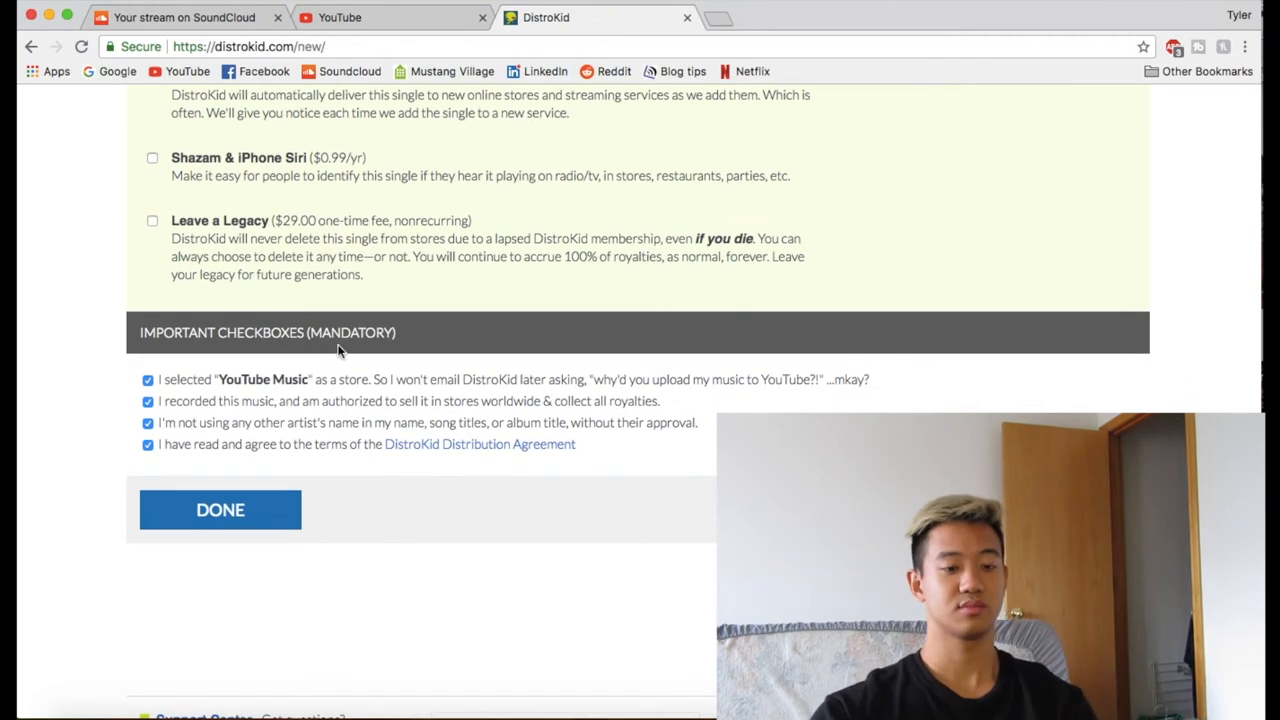